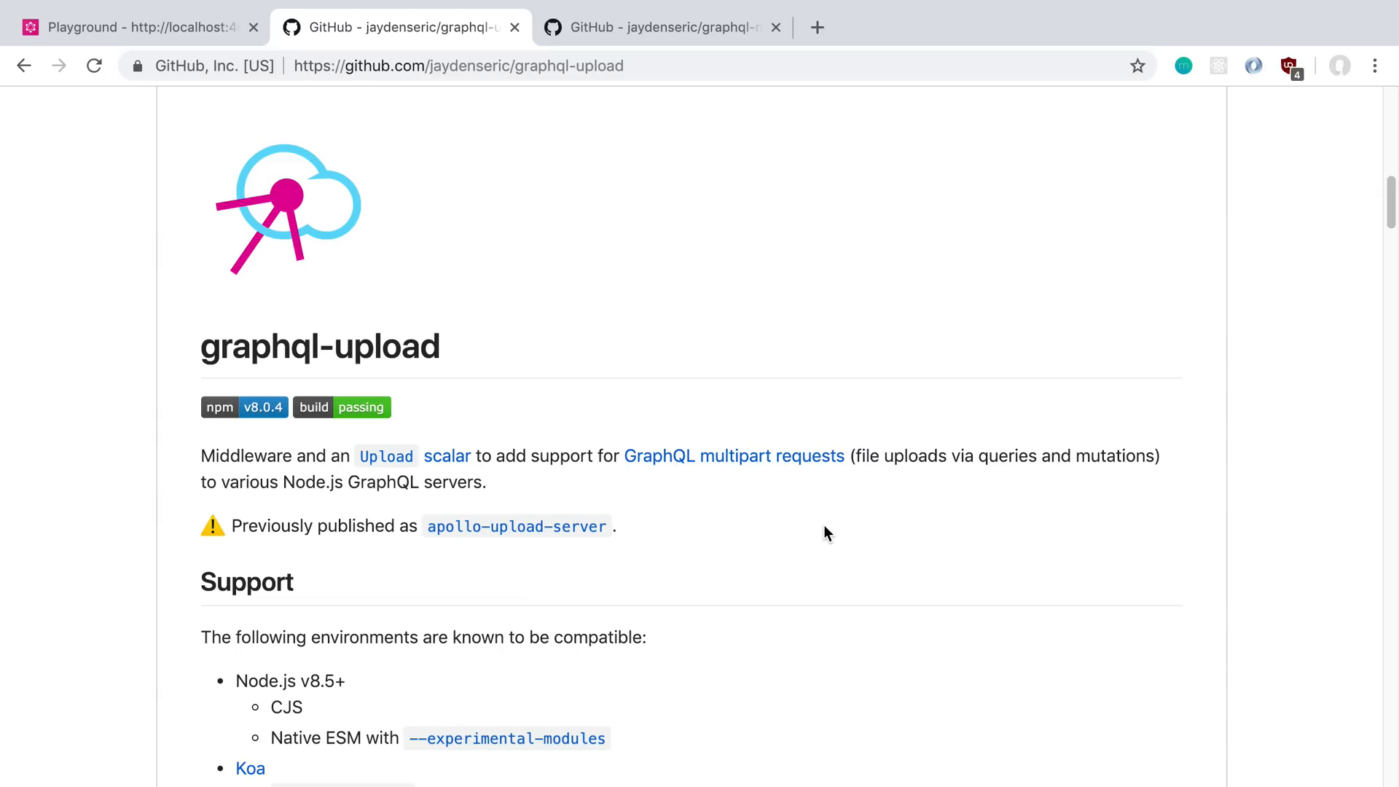
mouse_move(827, 316)
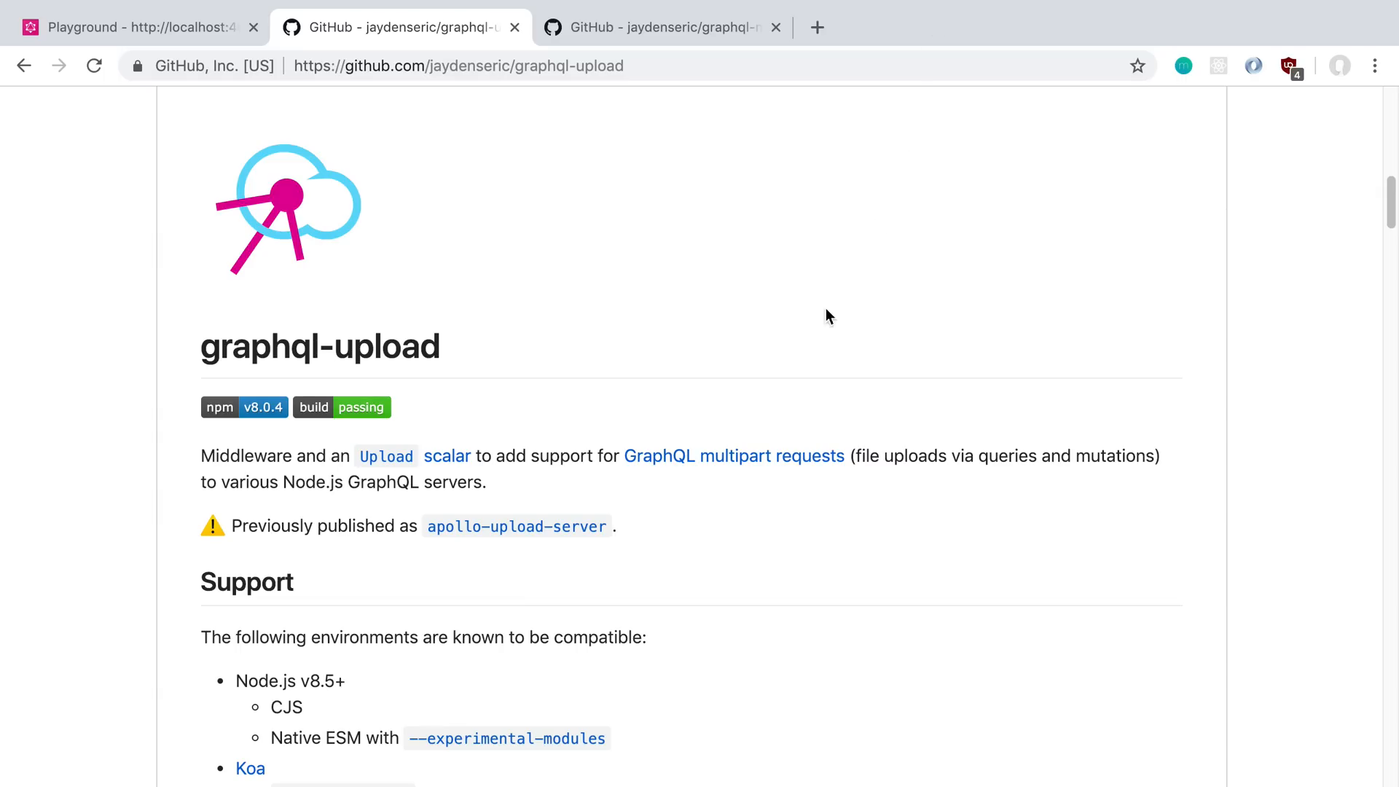
mouse_move(515, 526)
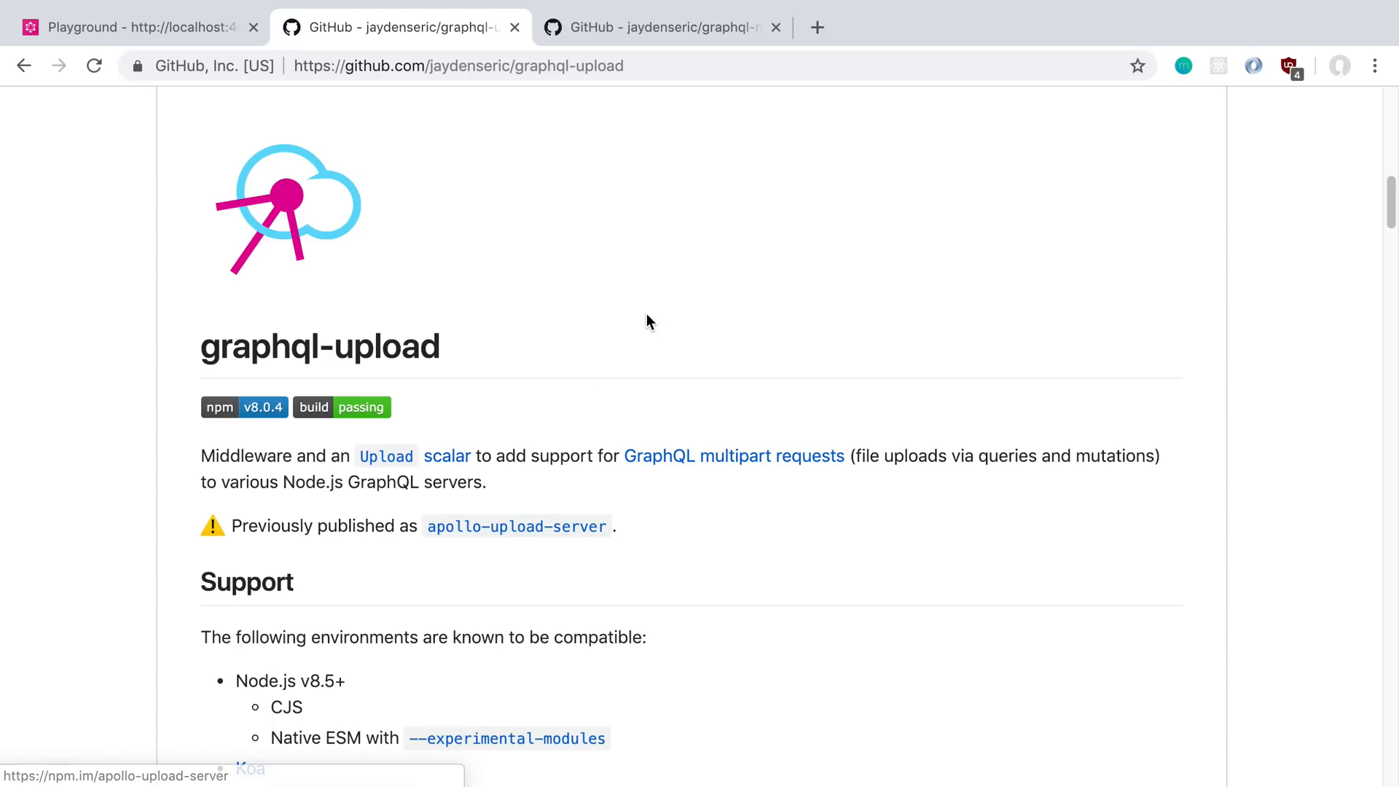
mouse_move(653, 319)
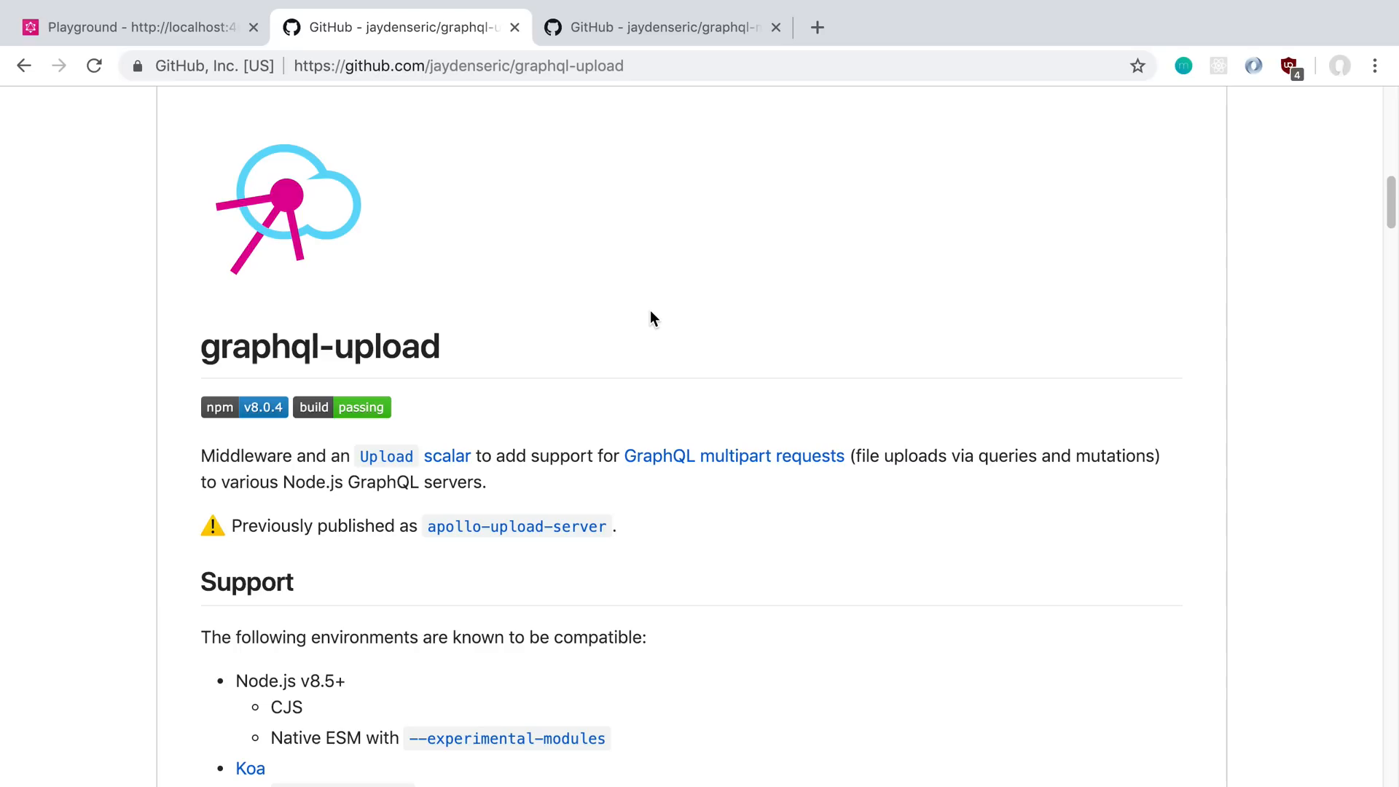
mouse_move(427, 331)
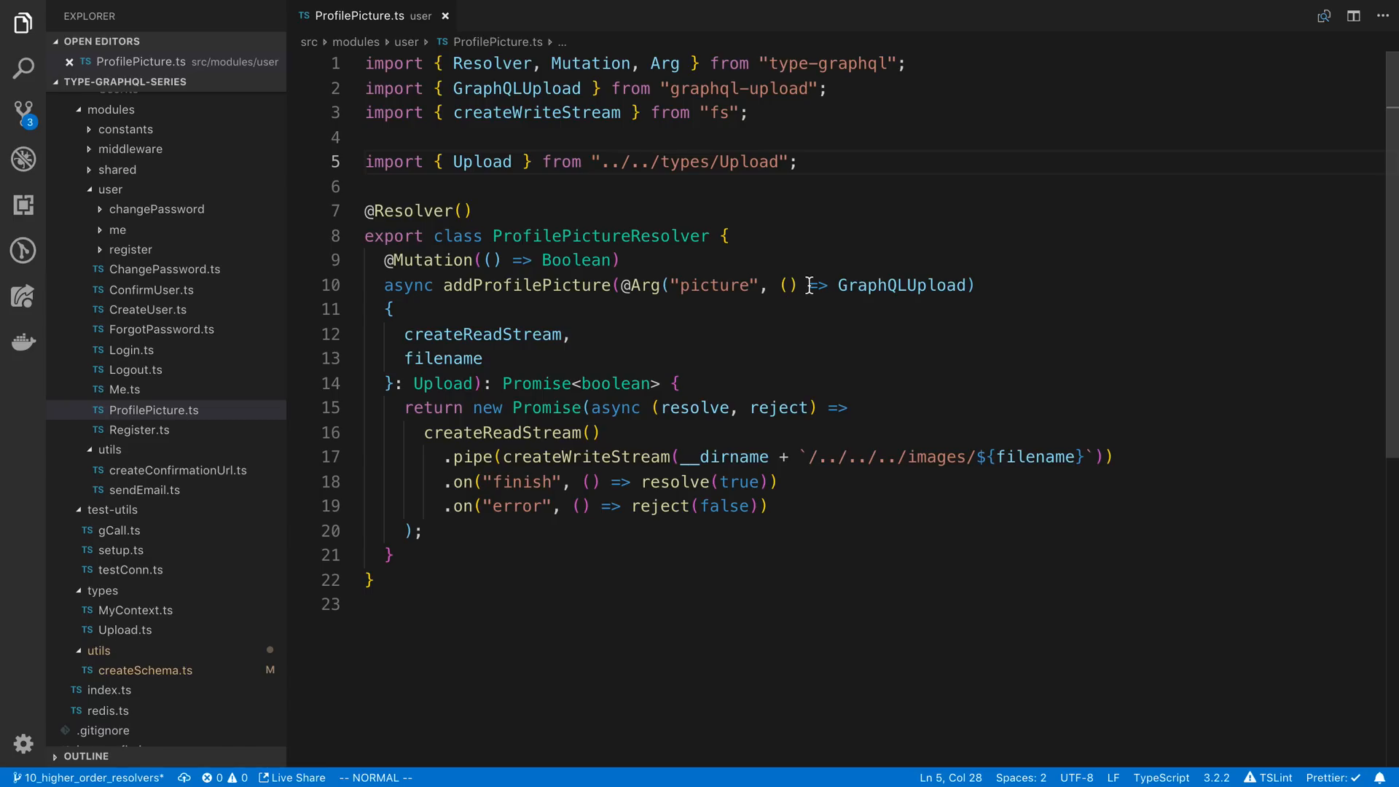
Step: Walk through the Mutation decorator, Boolean return type and Upload annotation, then jump to Upload's definition
double_click(599, 236)
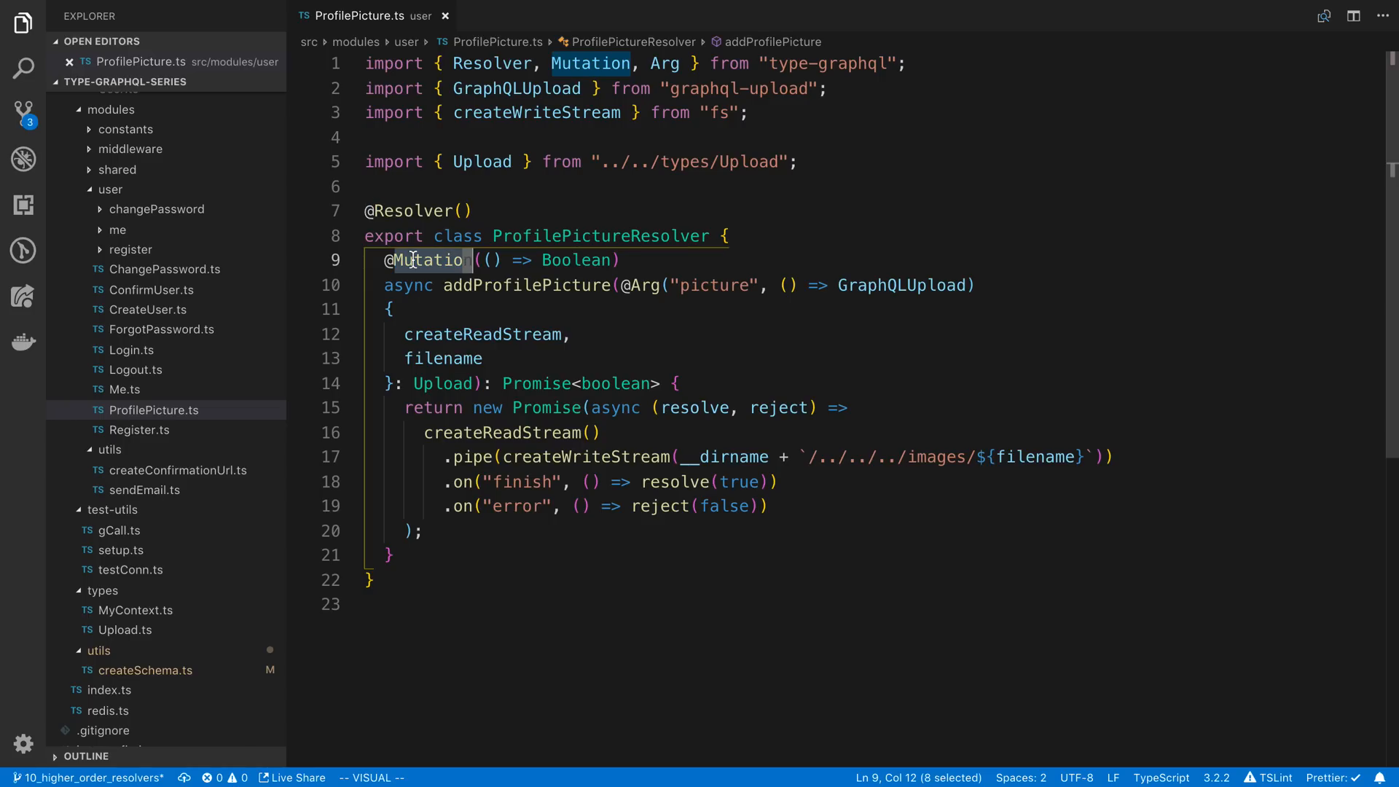
mouse_move(579, 259)
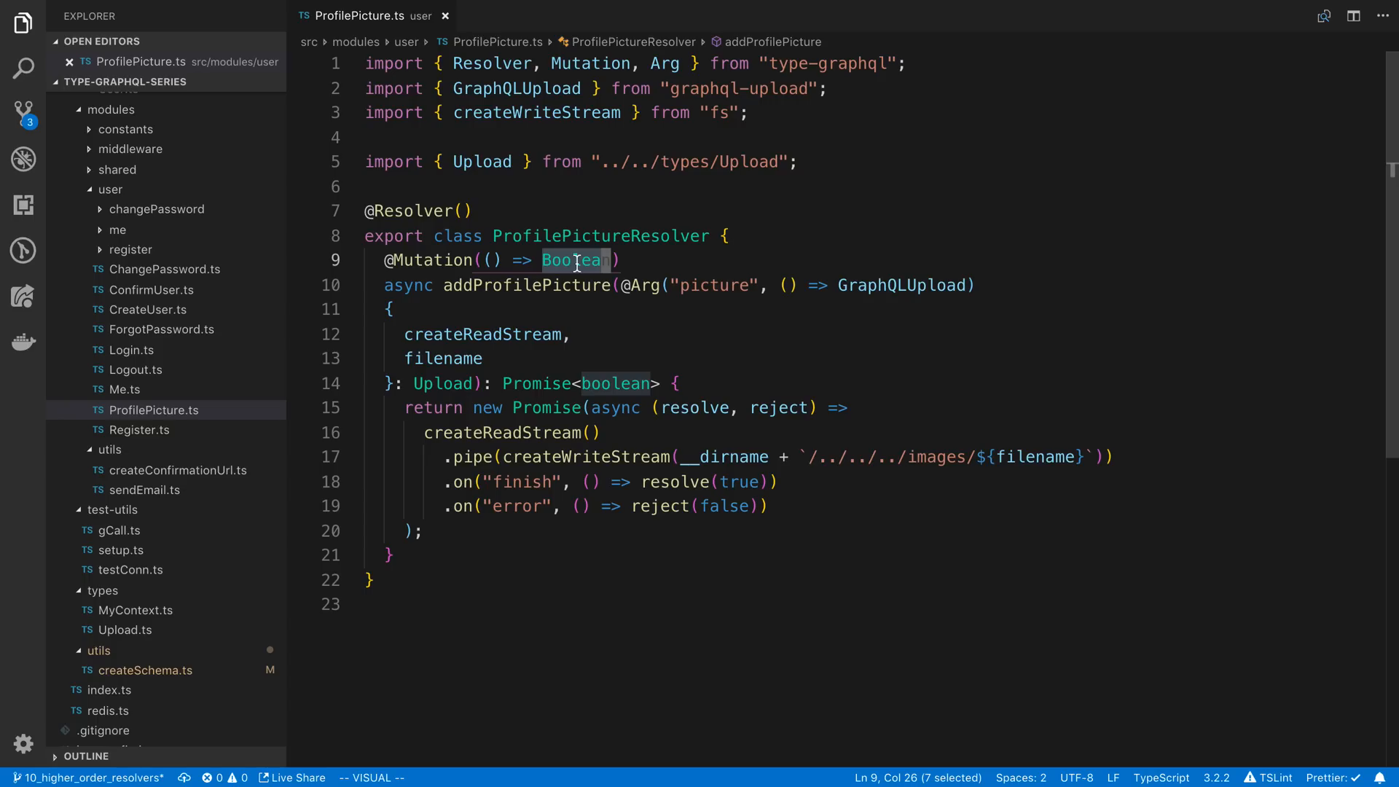
double_click(523, 284)
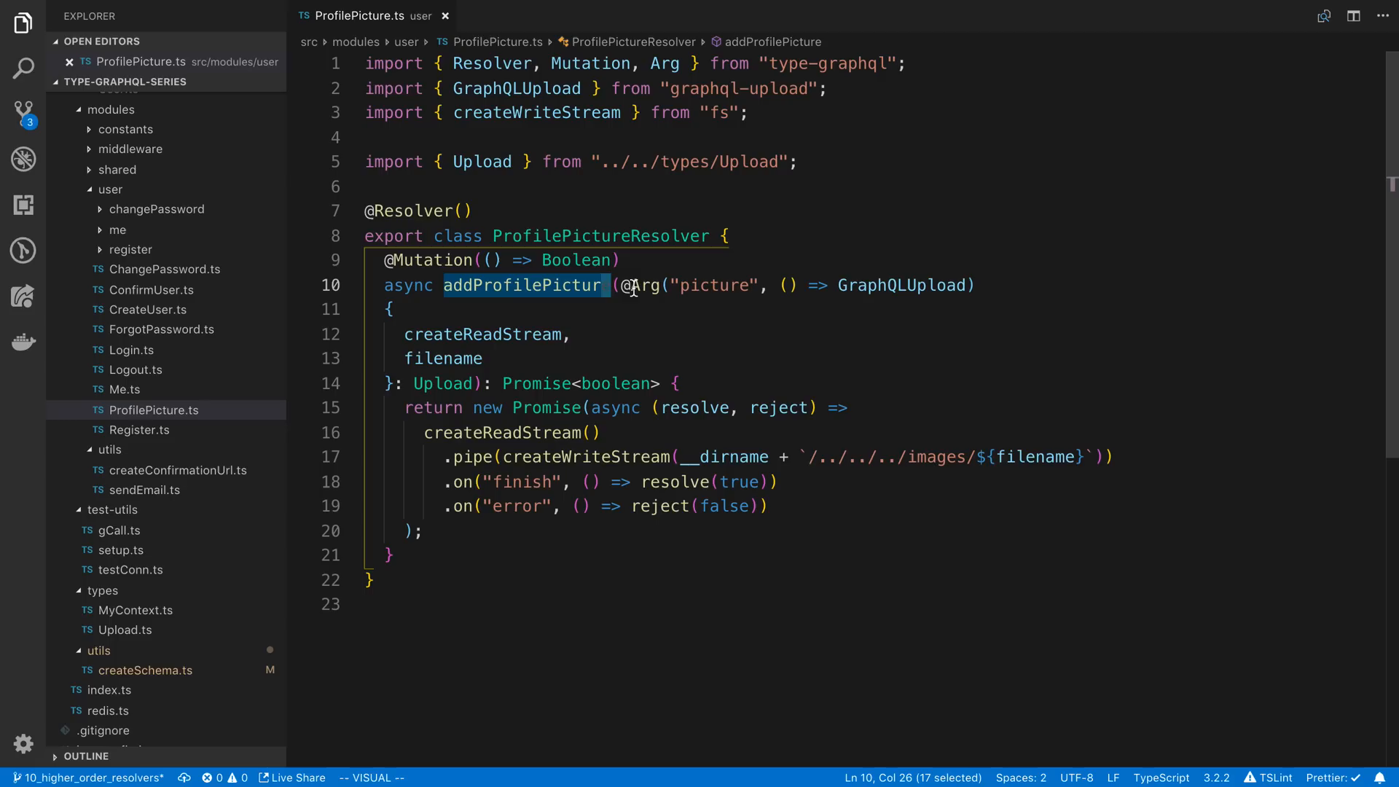
mouse_move(625, 285)
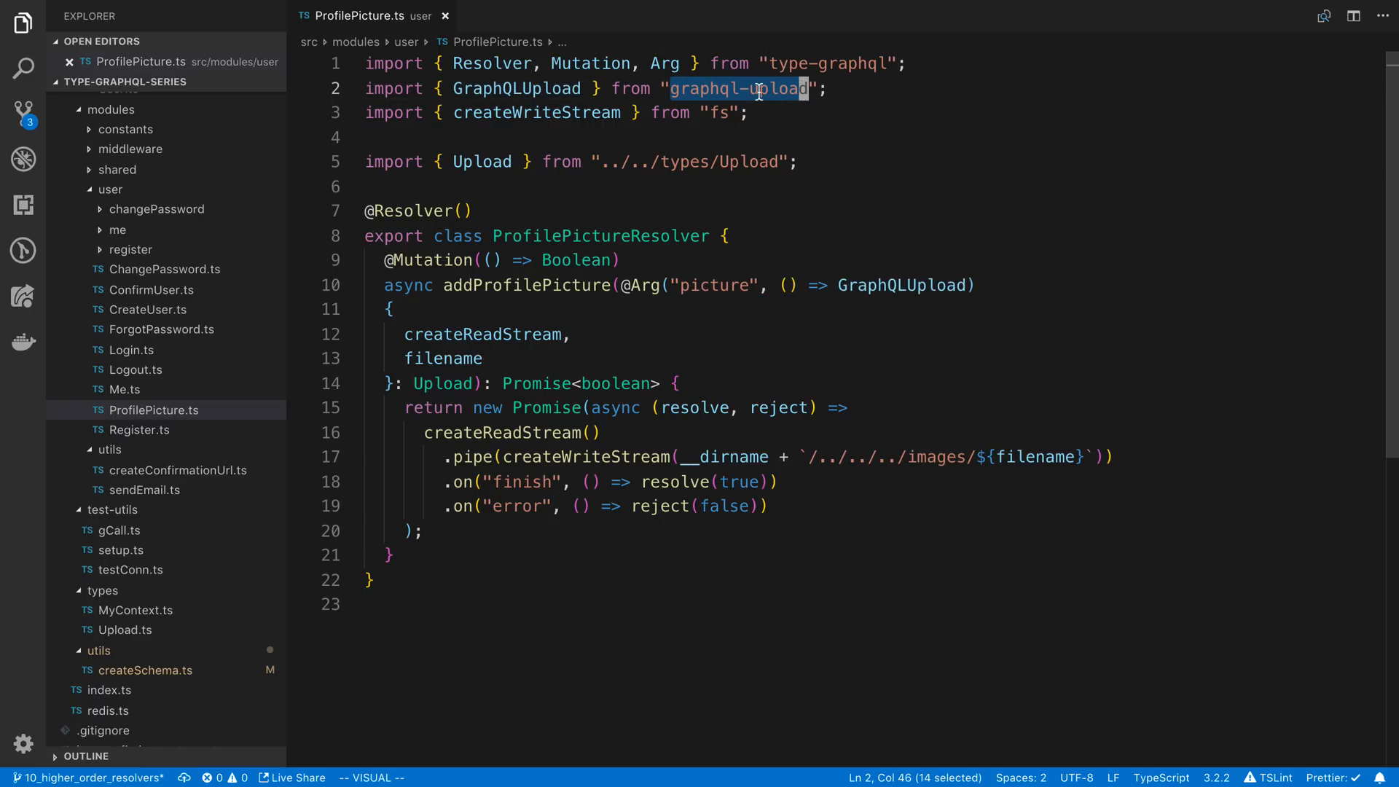
mouse_move(446, 364)
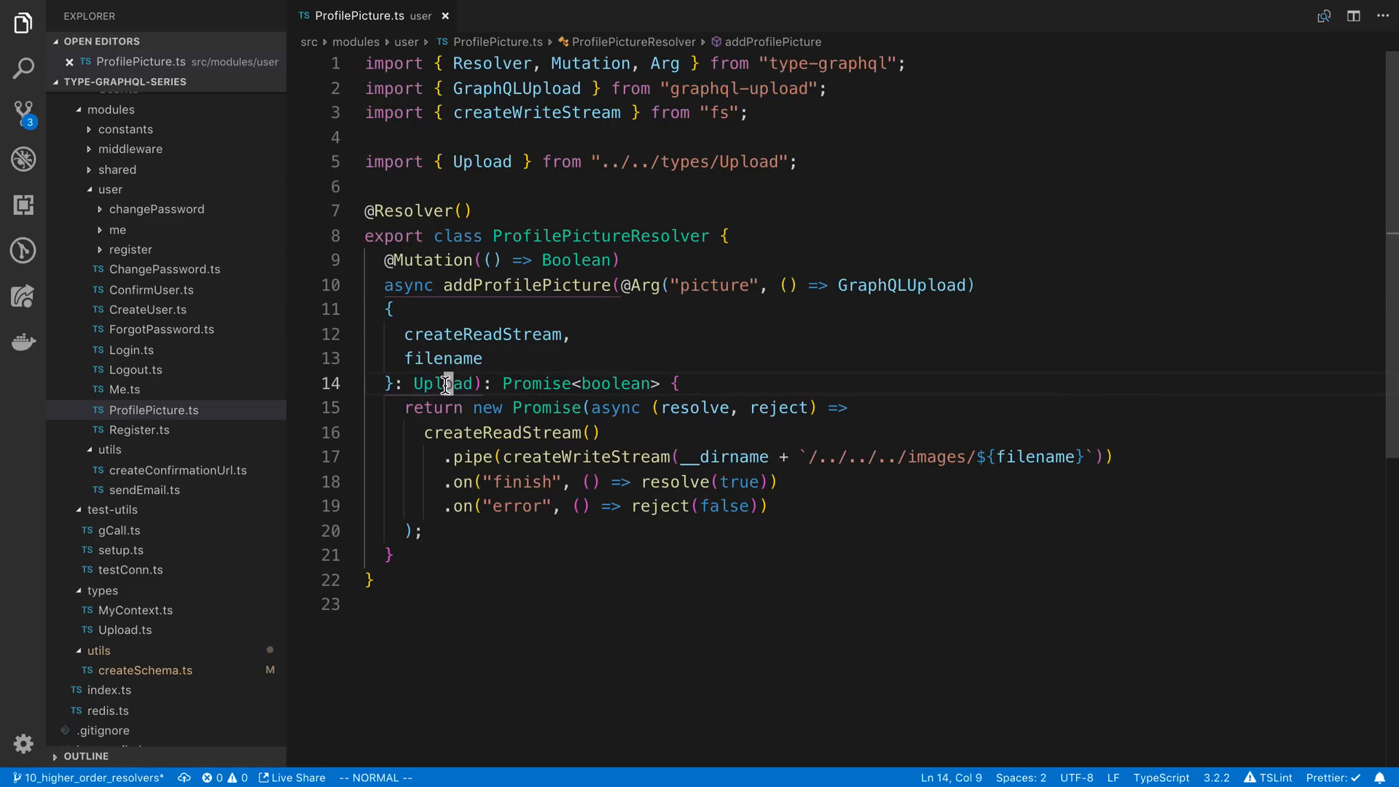
double_click(445, 383)
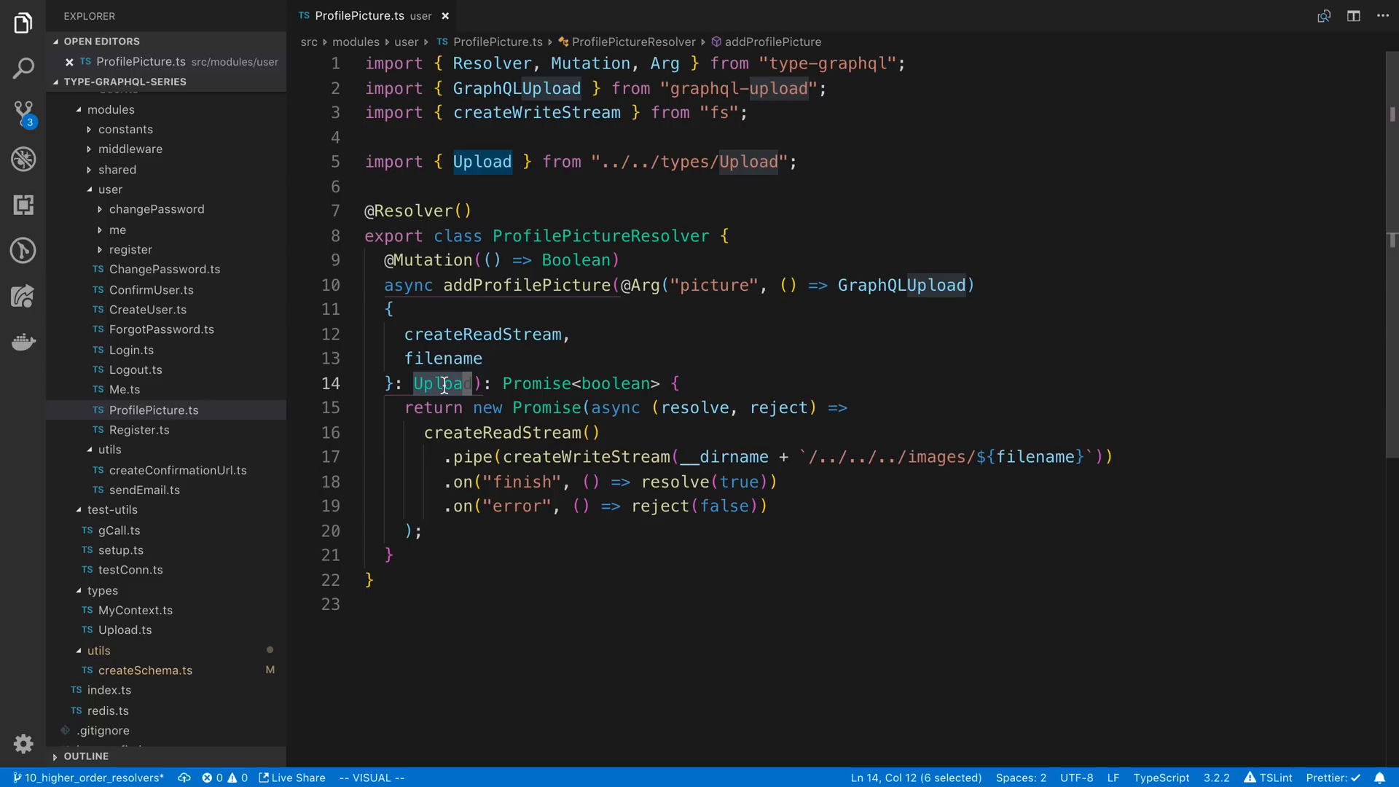
key(Escape)
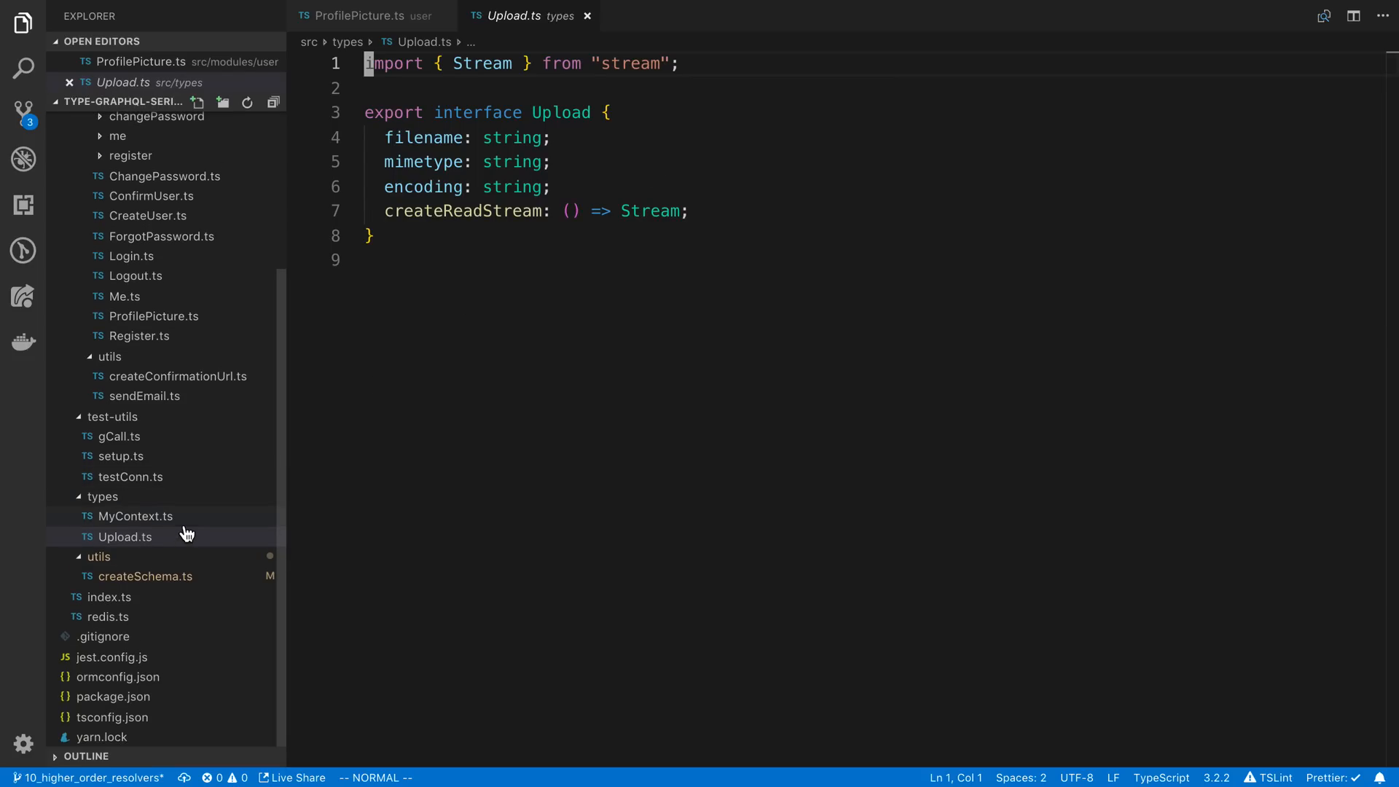
Step: Review the Upload interface fields (filename, mimetype, encoding, createReadStream) and return to ProfilePicture.ts
click(125, 536)
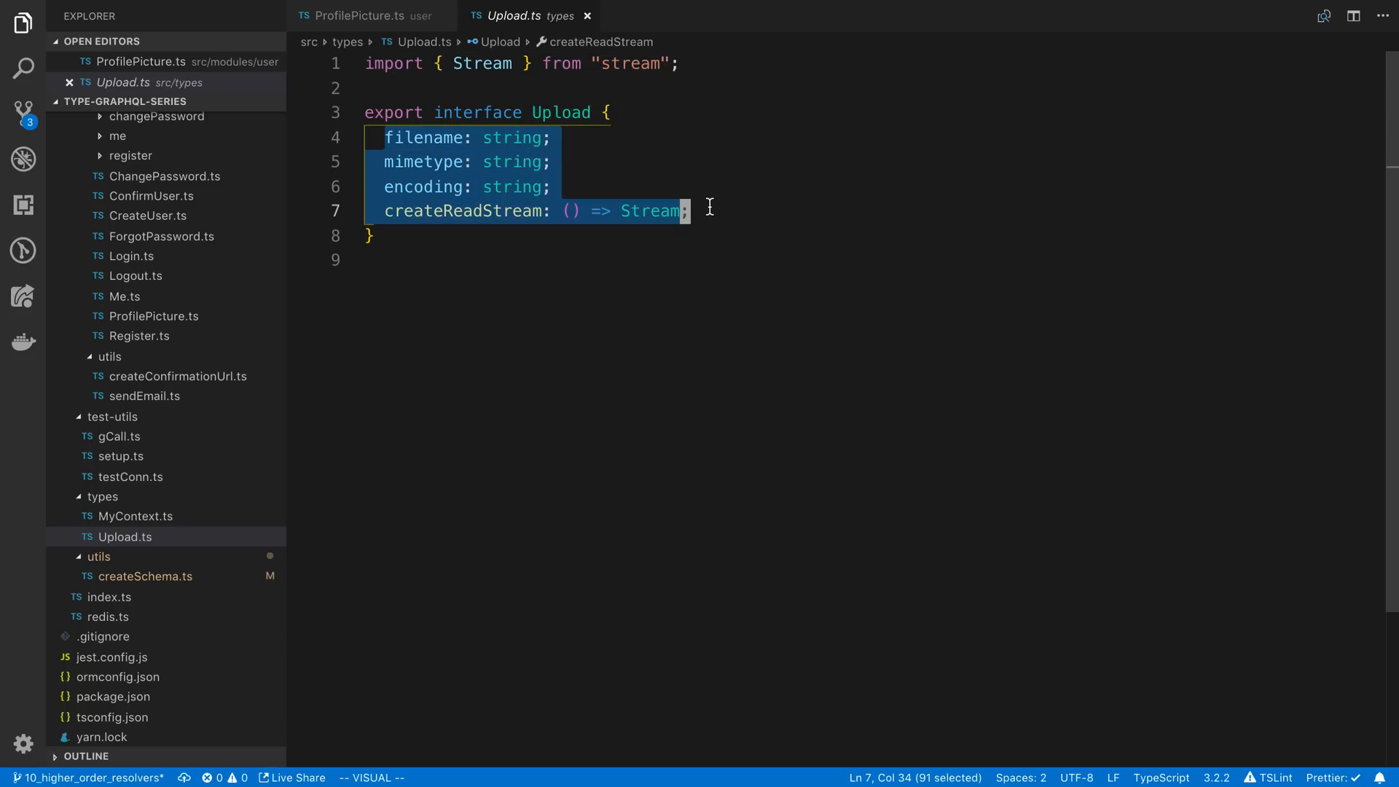
key(Escape)
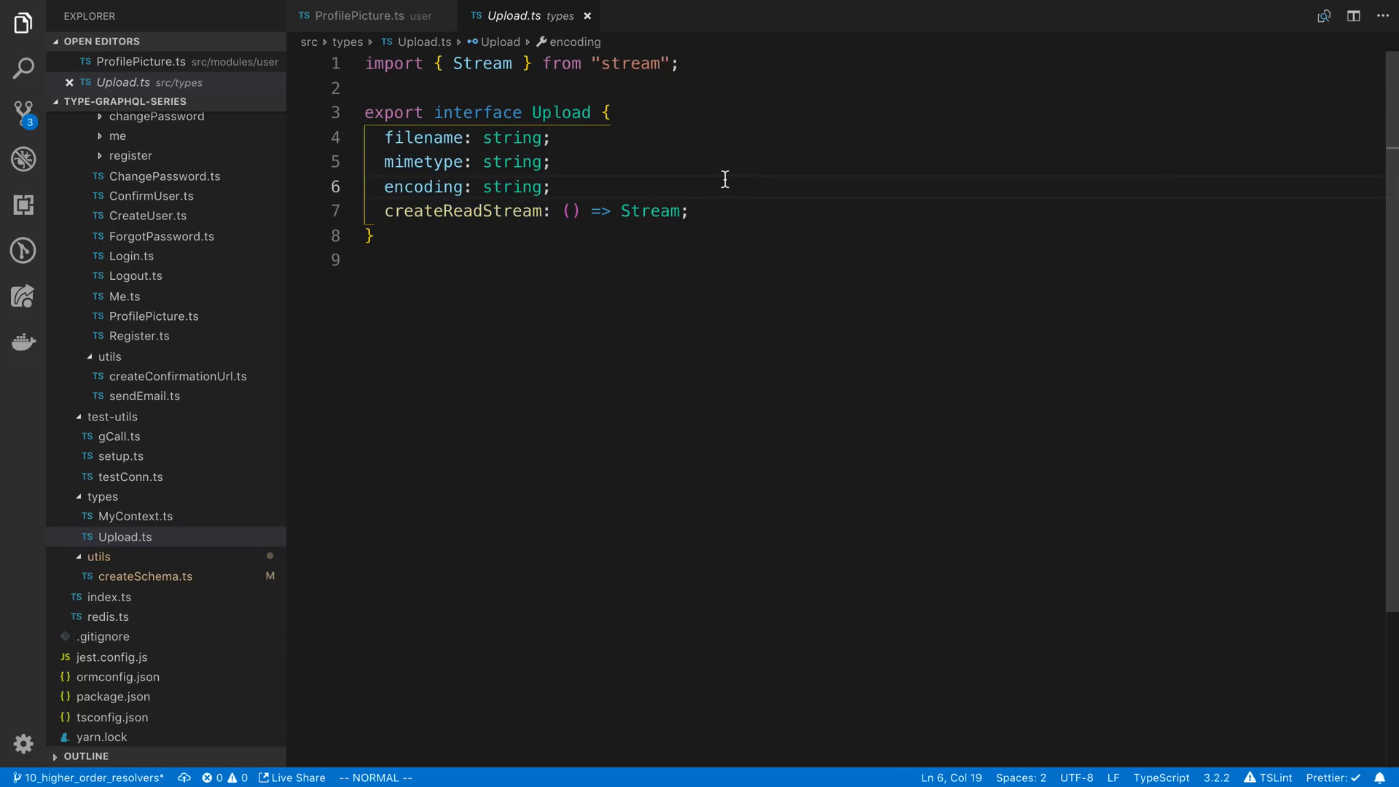
click(448, 137)
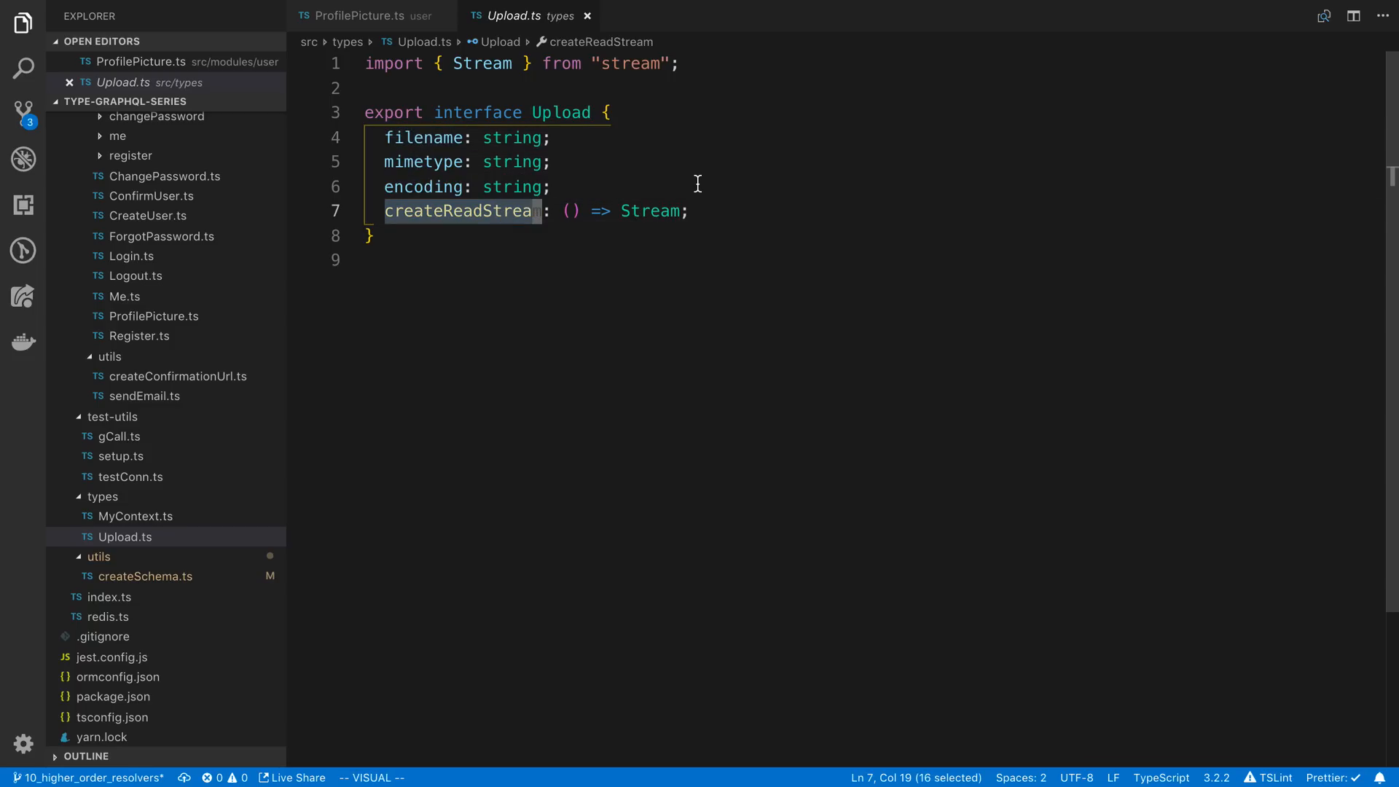
key(Escape)
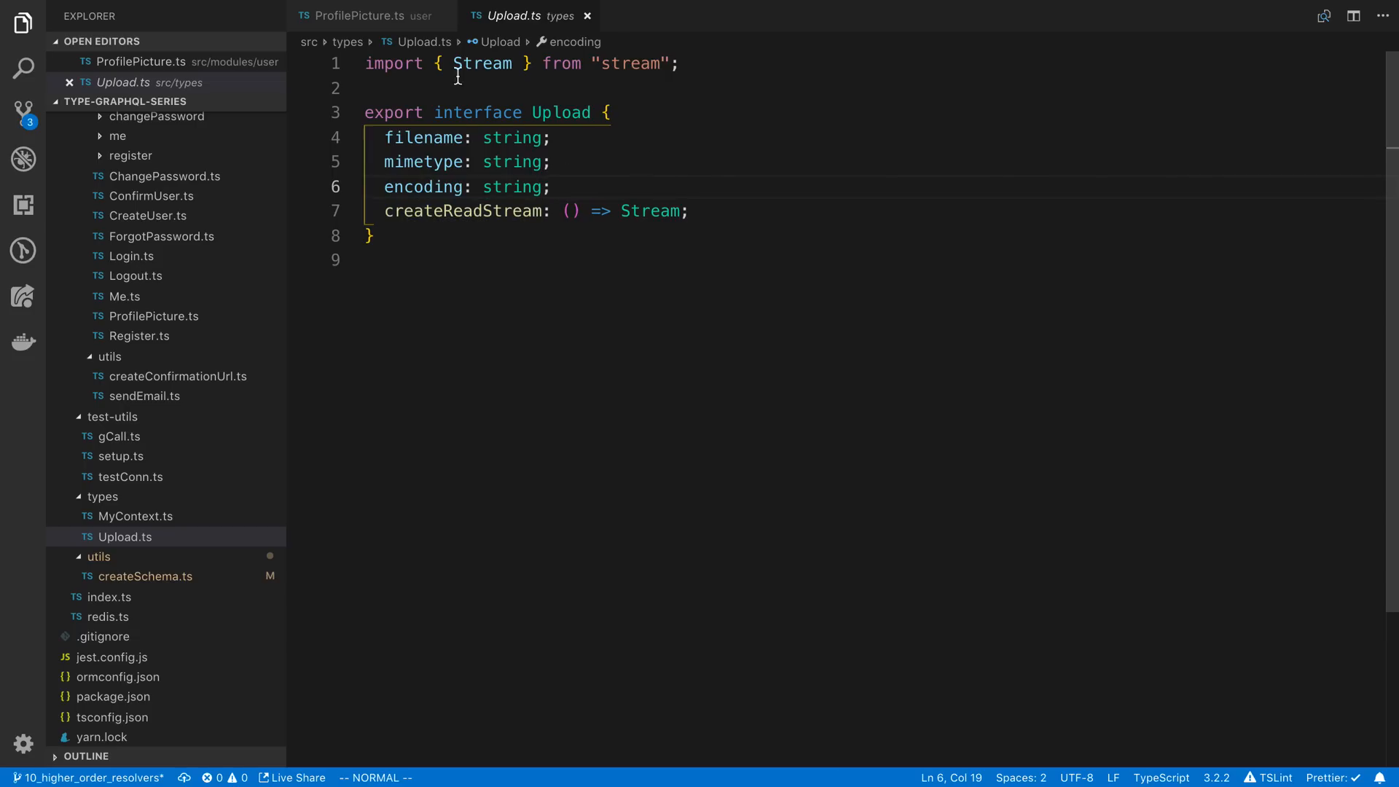
click(357, 14)
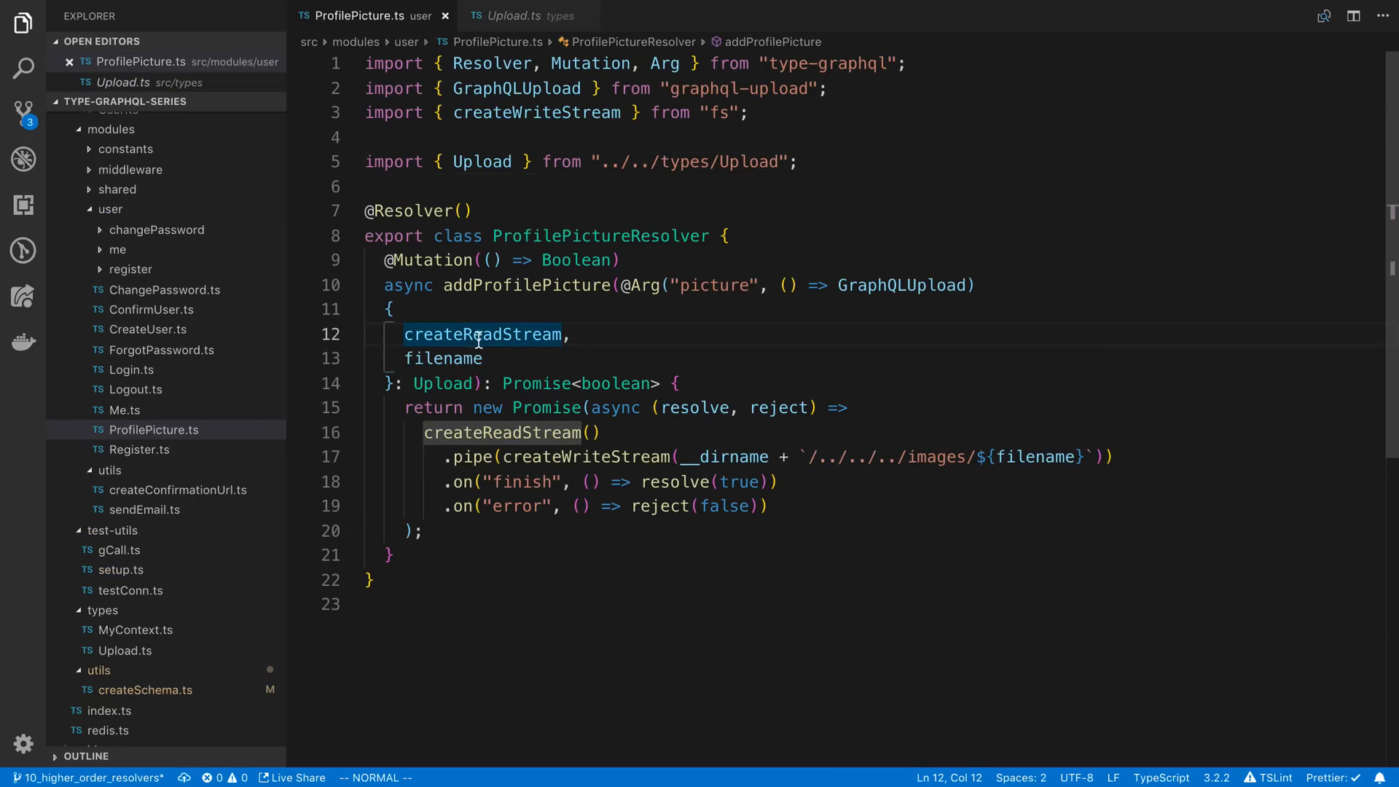
Step: Review piping createReadStream() into createWriteStream at __dirname + '/../../../images/' + filename
scroll(down, 3)
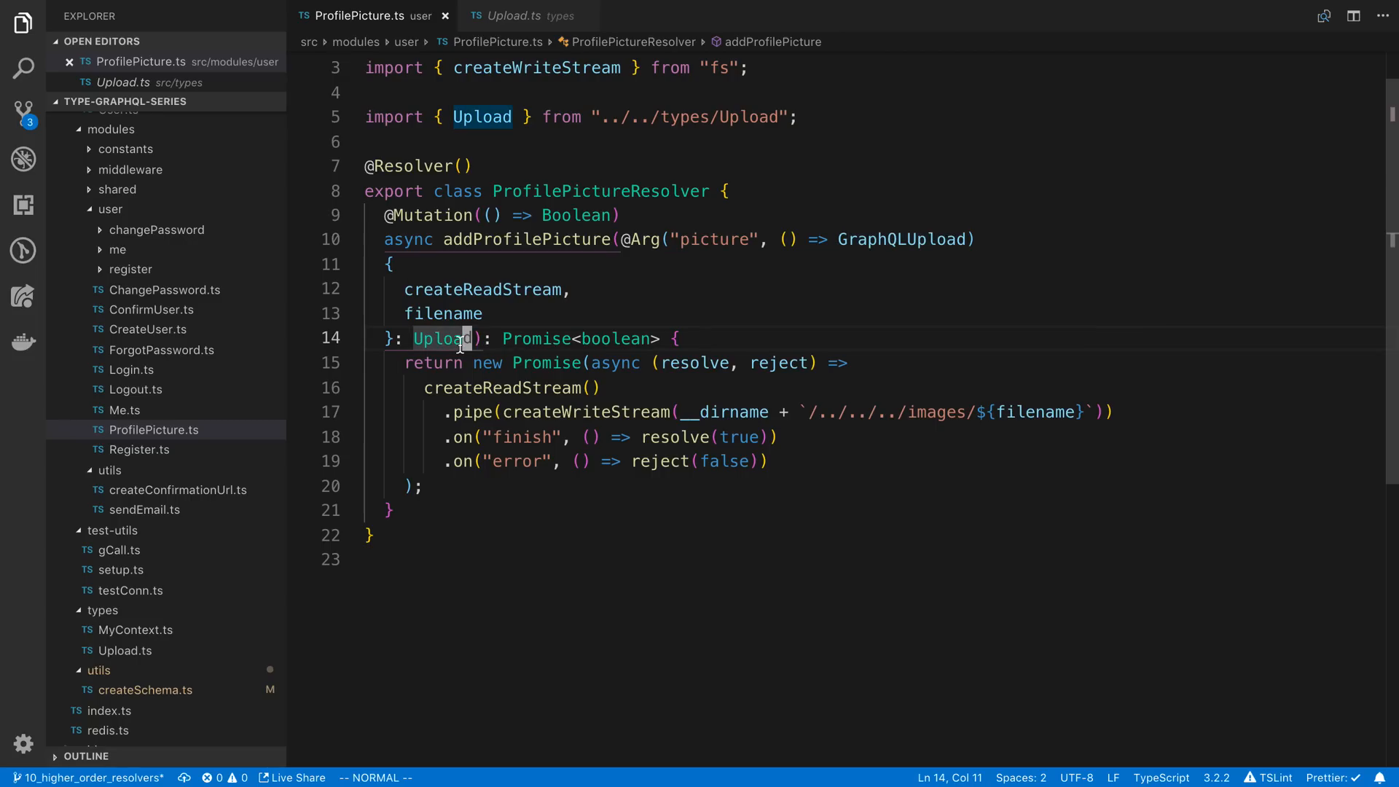
mouse_move(463, 363)
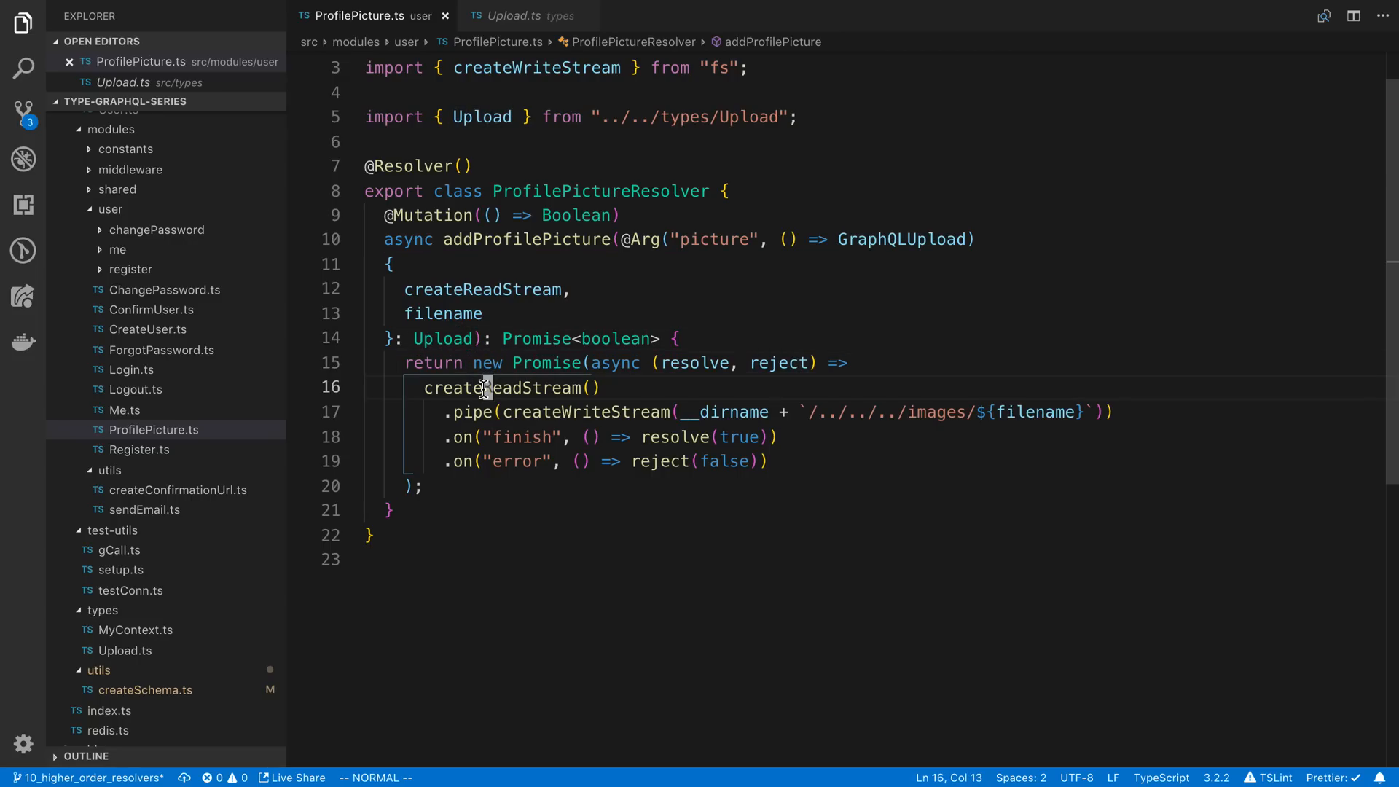
double_click(498, 386)
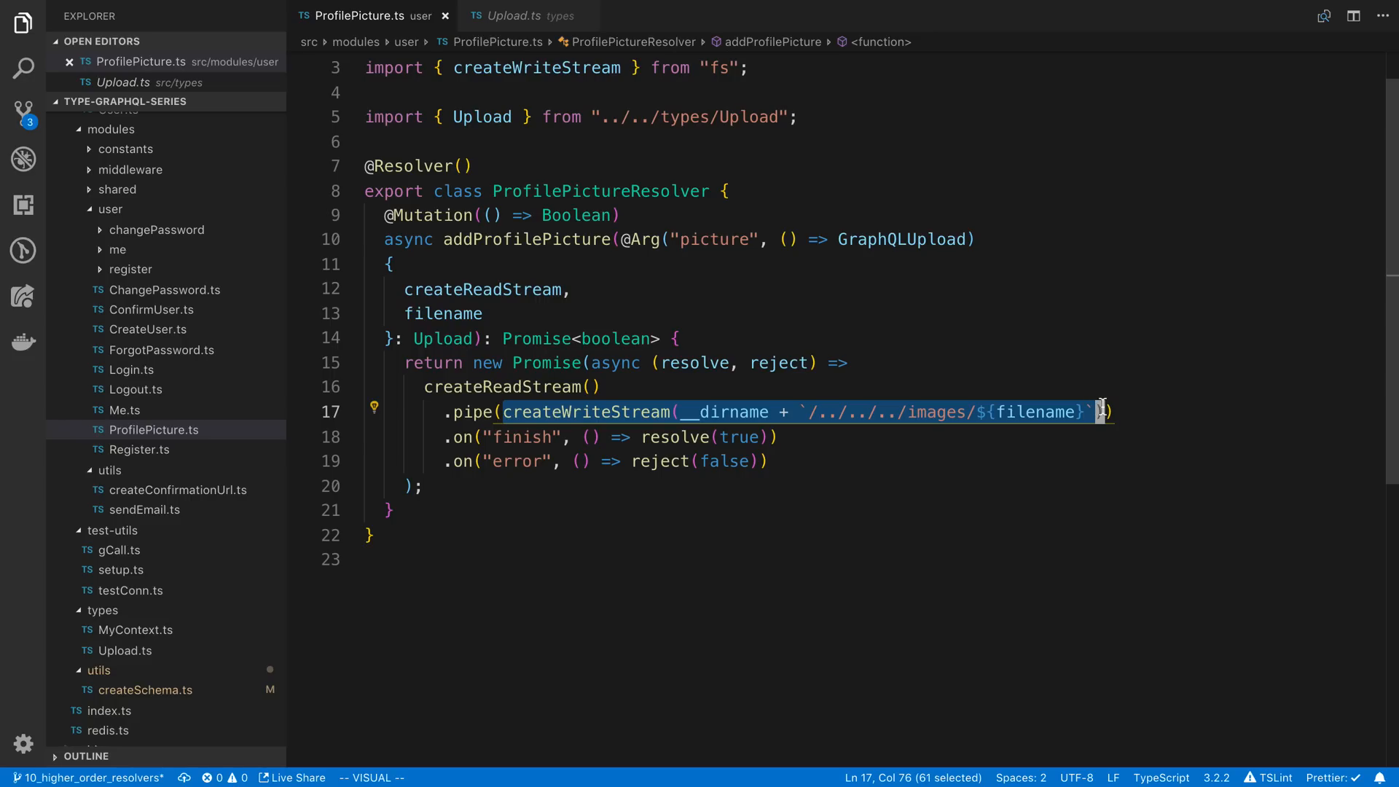
mouse_move(862, 417)
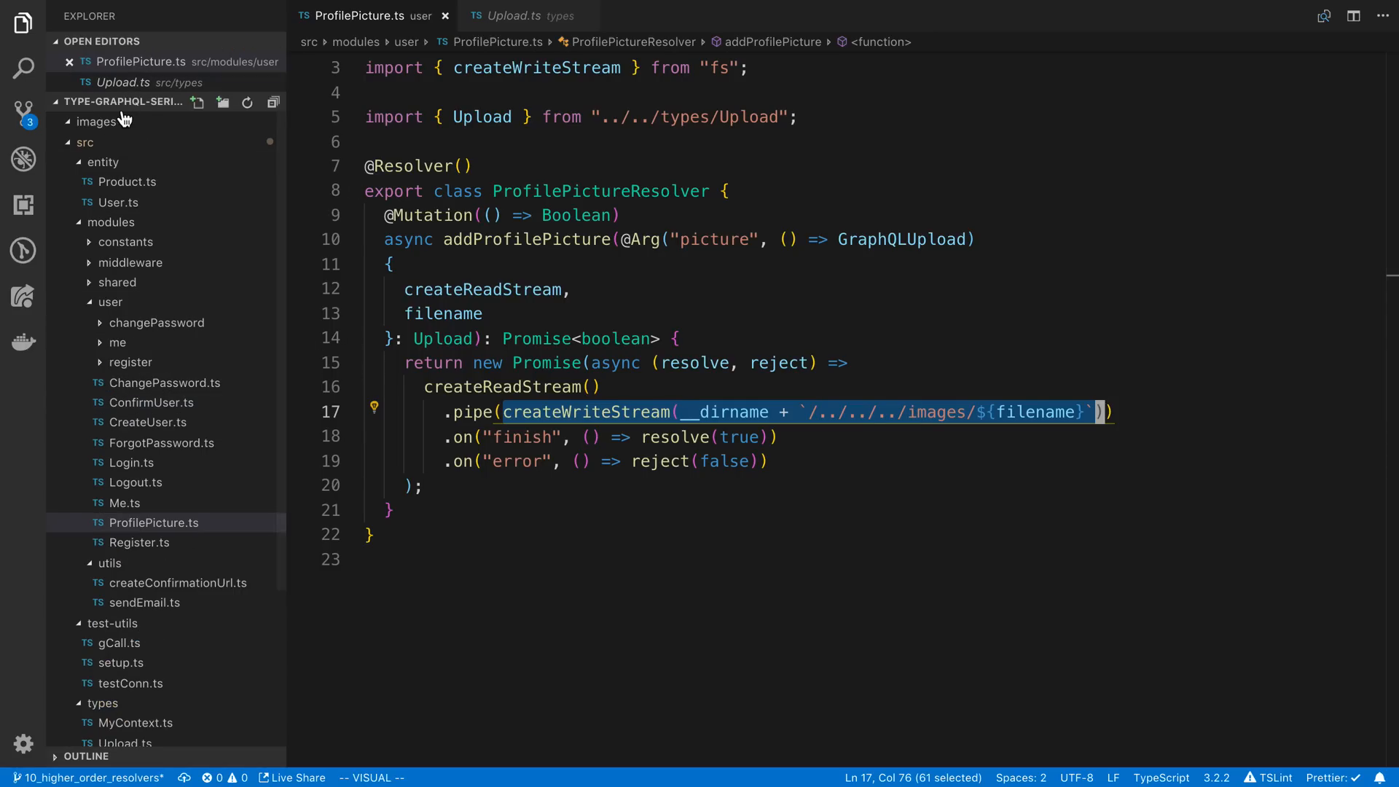
click(98, 121)
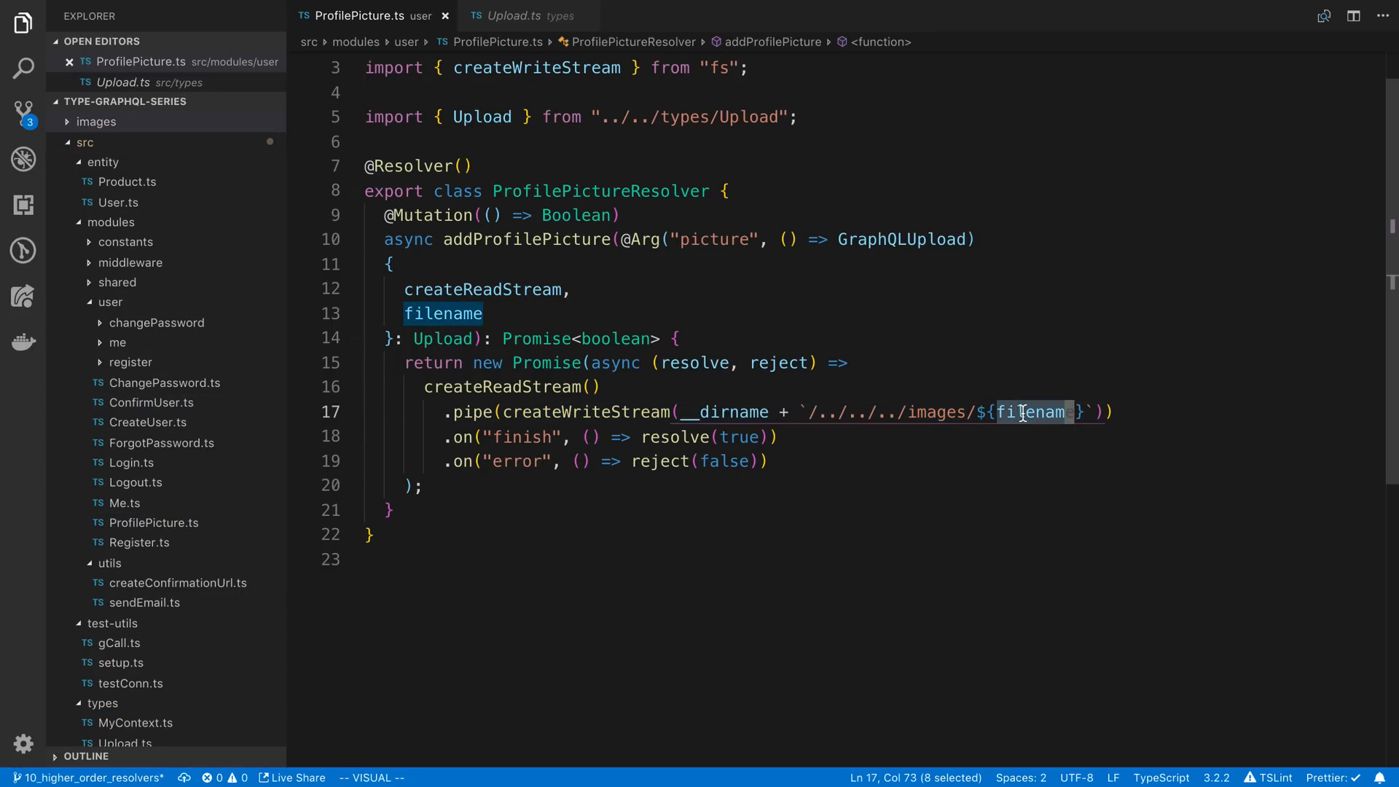
mouse_move(1030, 411)
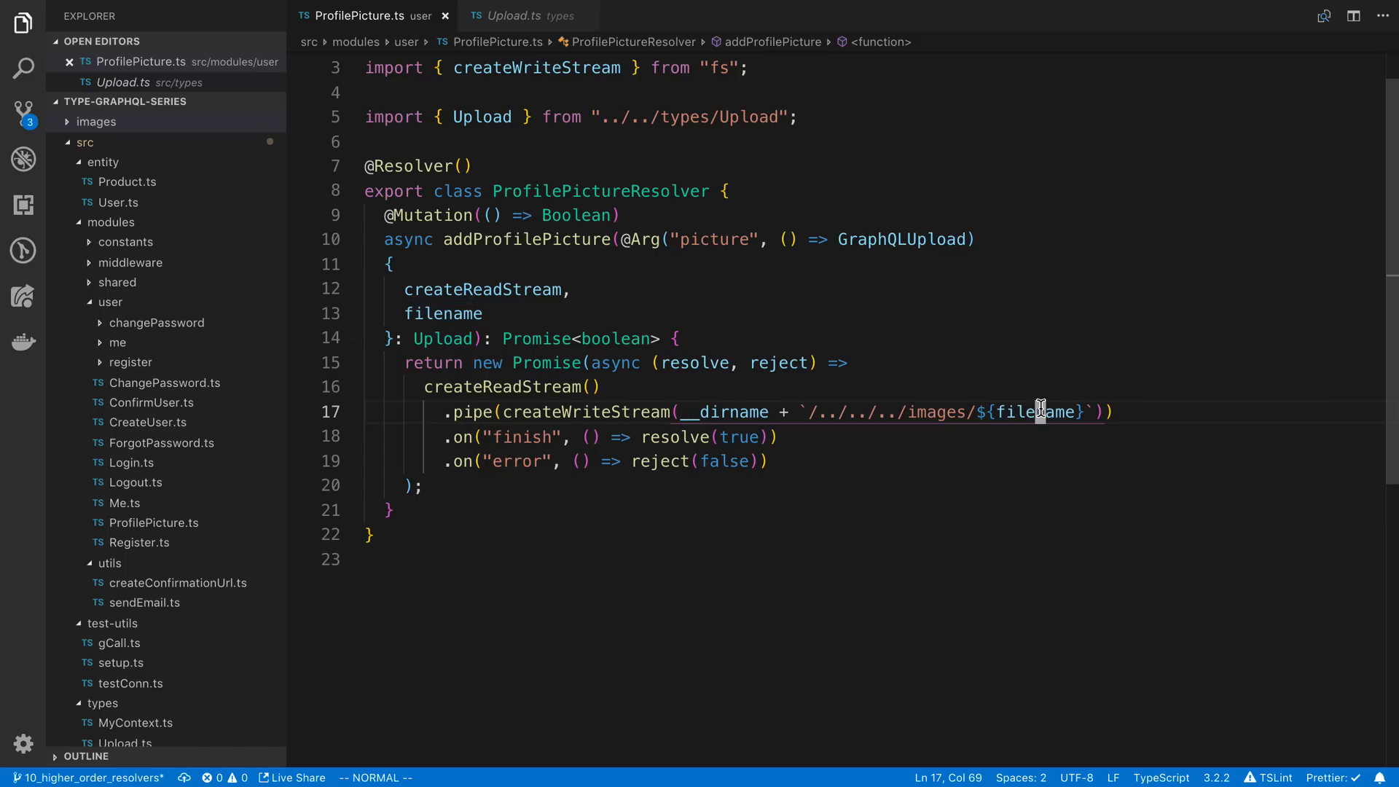
double_click(1035, 411)
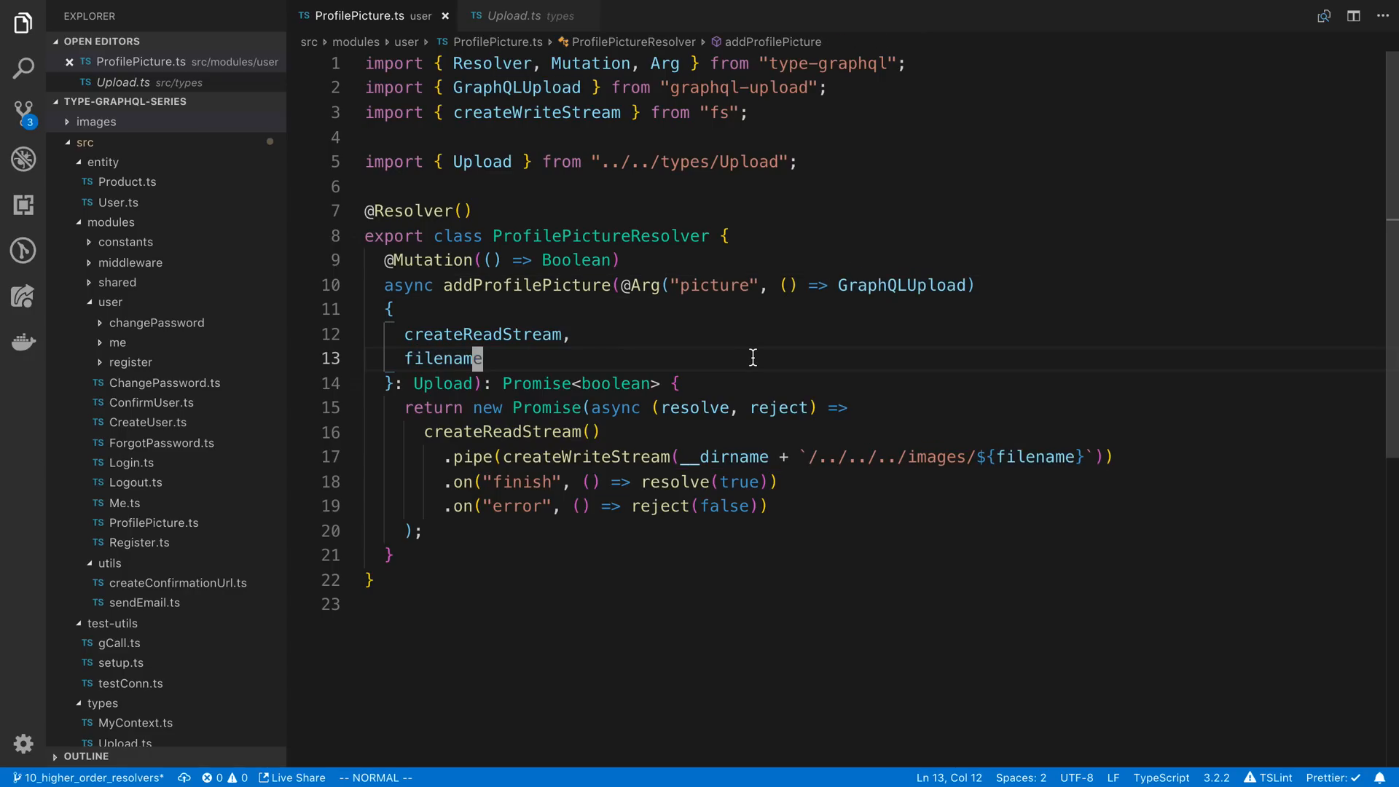
mouse_move(749, 359)
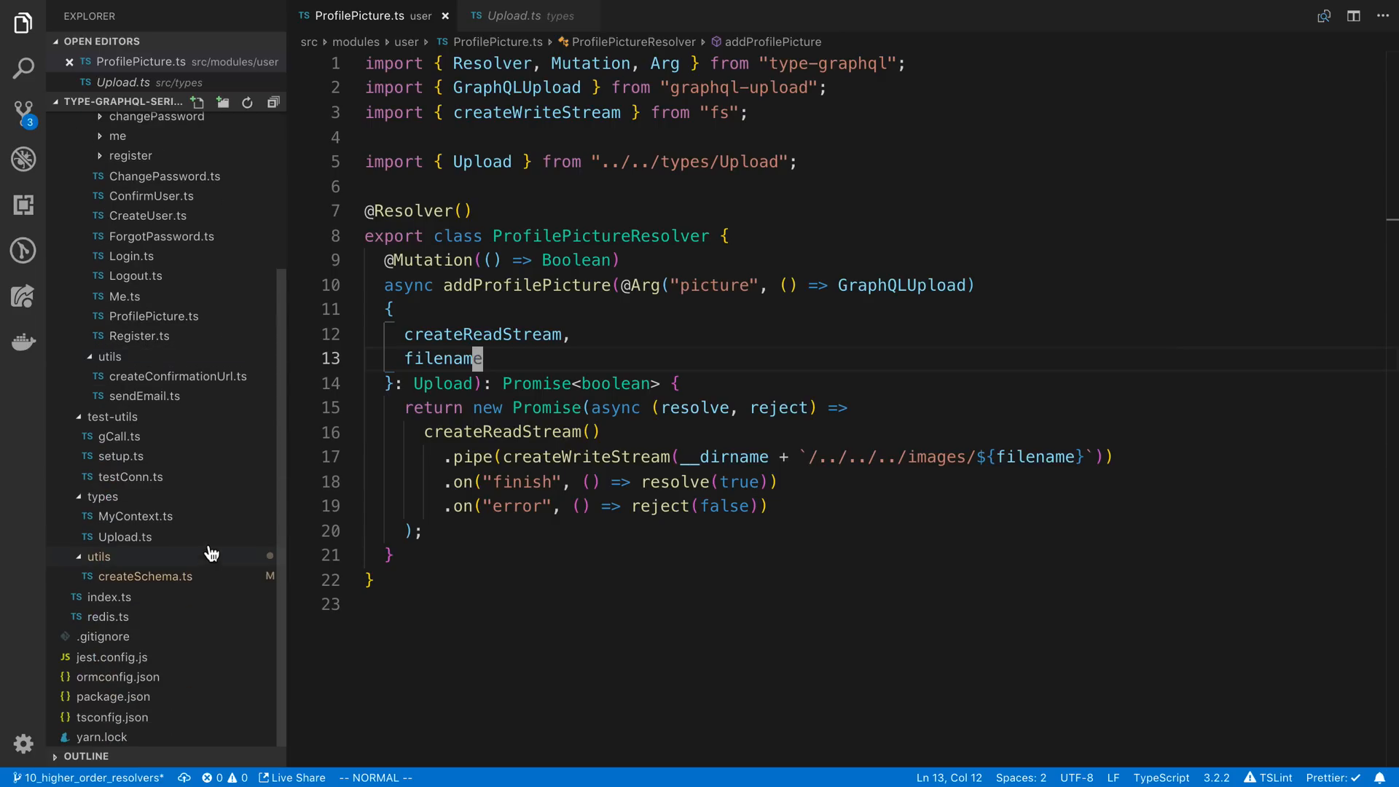
mouse_move(176, 593)
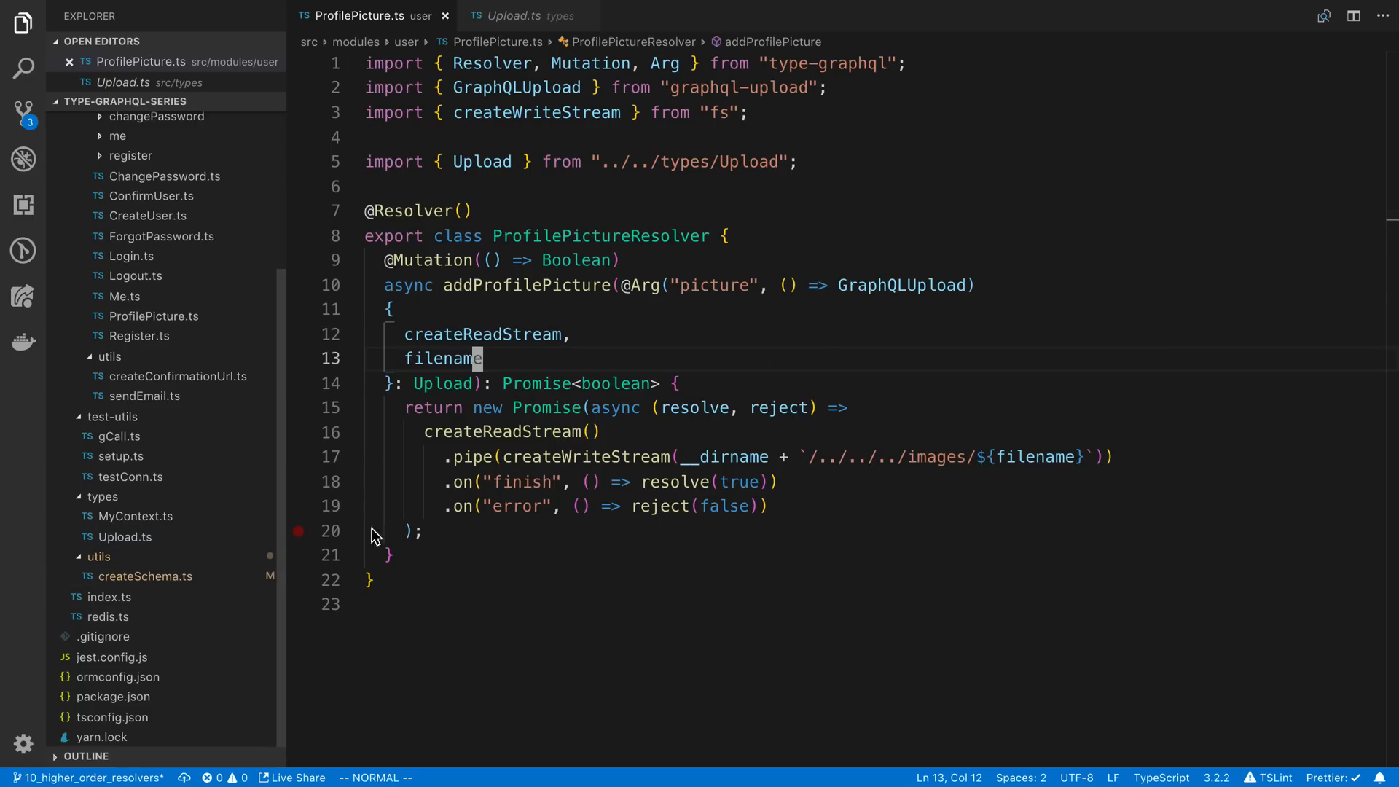
mouse_move(747, 358)
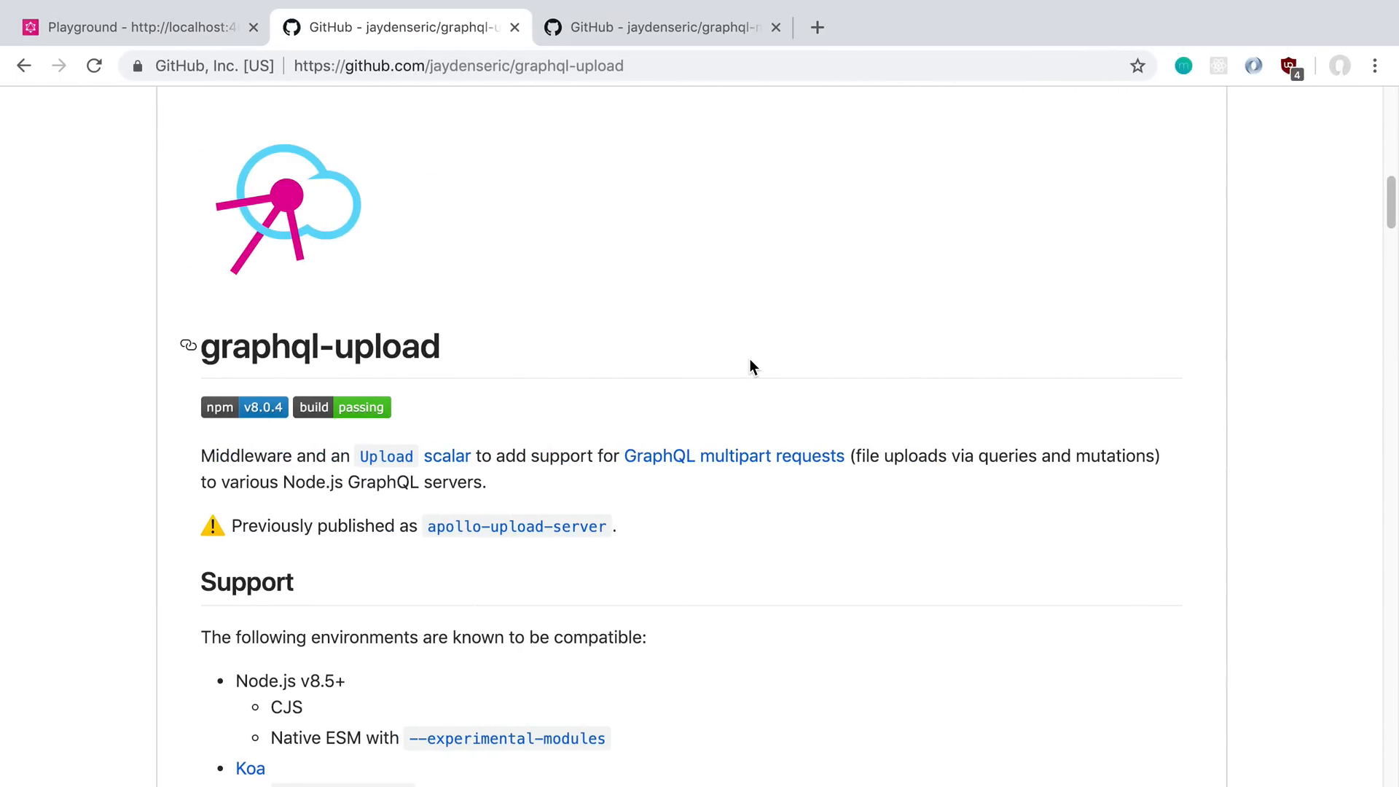
Step: Show the AddProfilePicture mutation with its picture Upload variable, then move to the multipart spec page
click(134, 27)
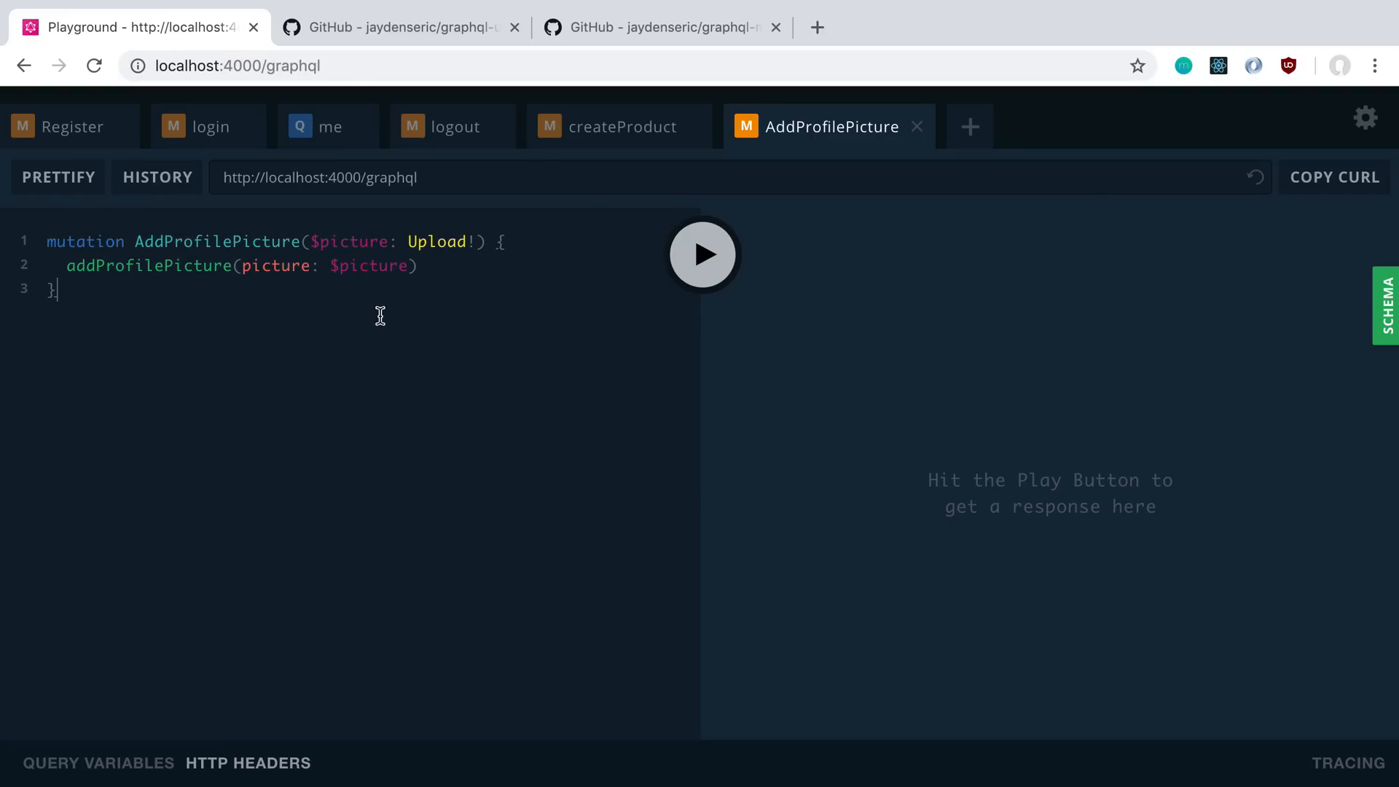
mouse_move(411, 310)
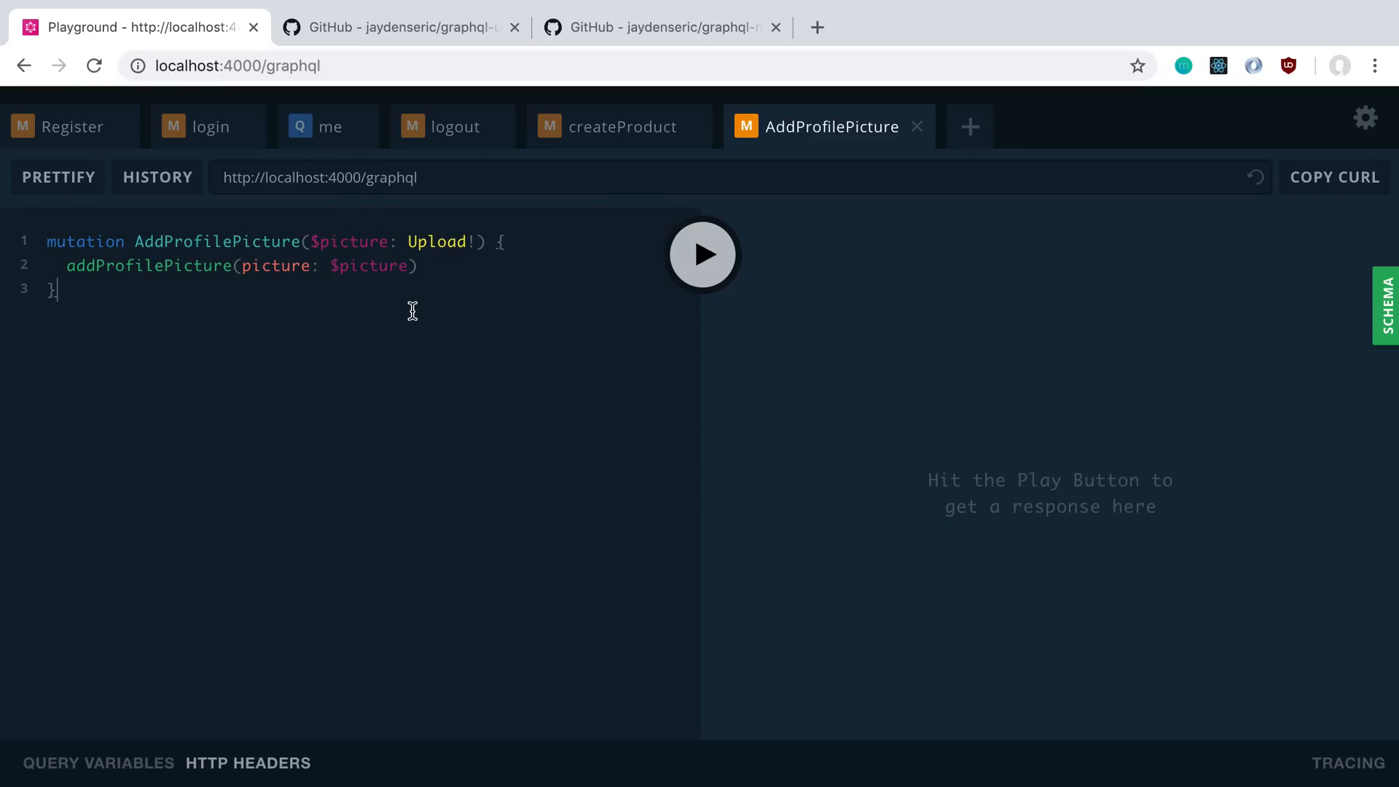
mouse_move(429, 290)
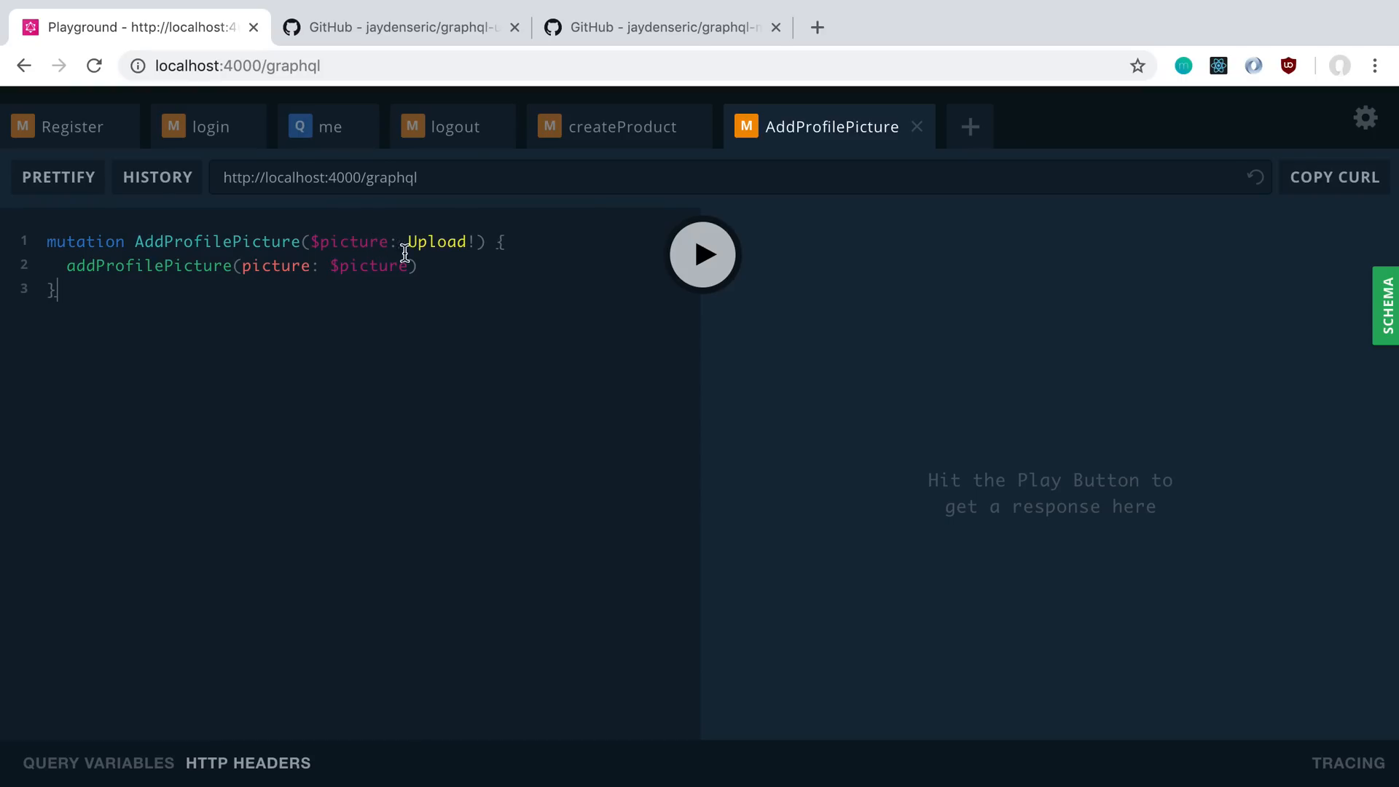
click(660, 27)
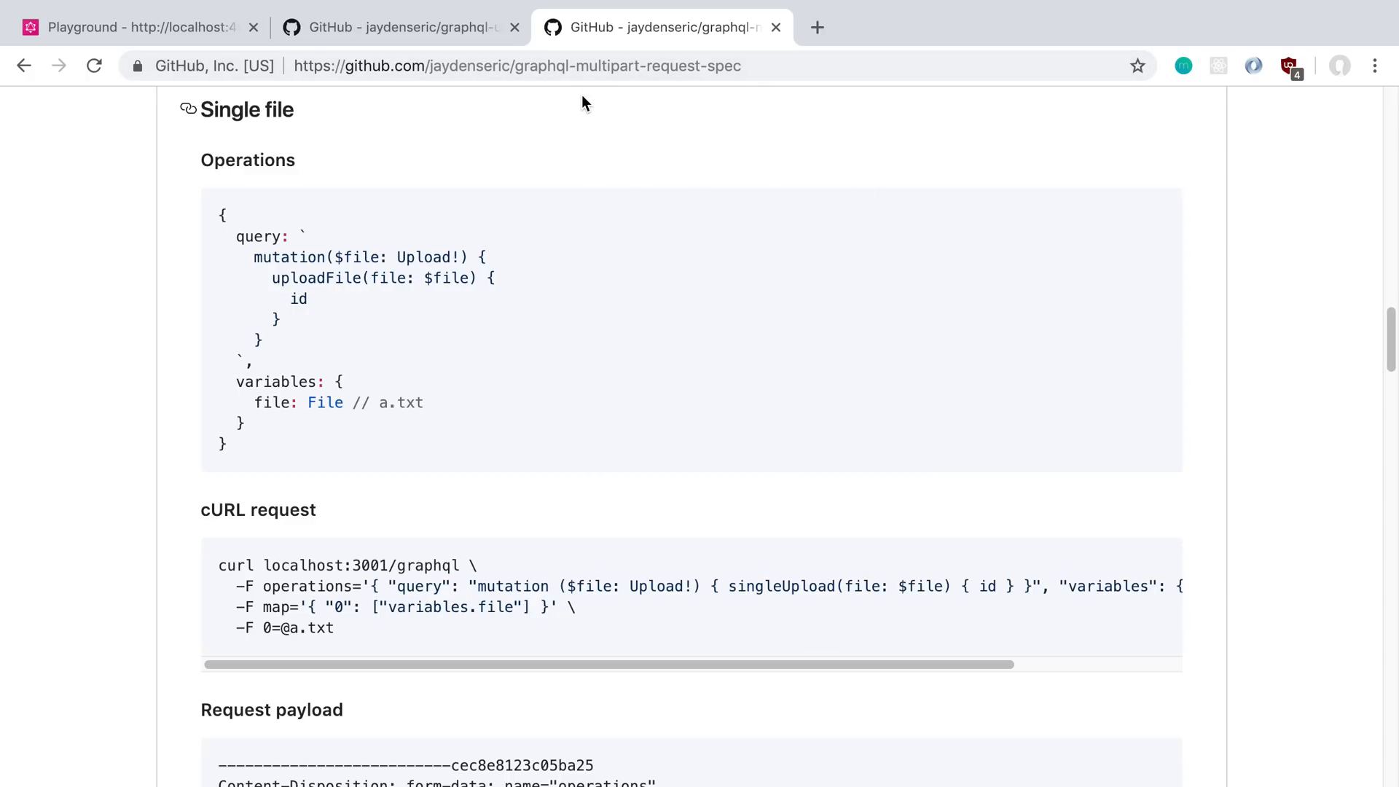
mouse_move(398, 647)
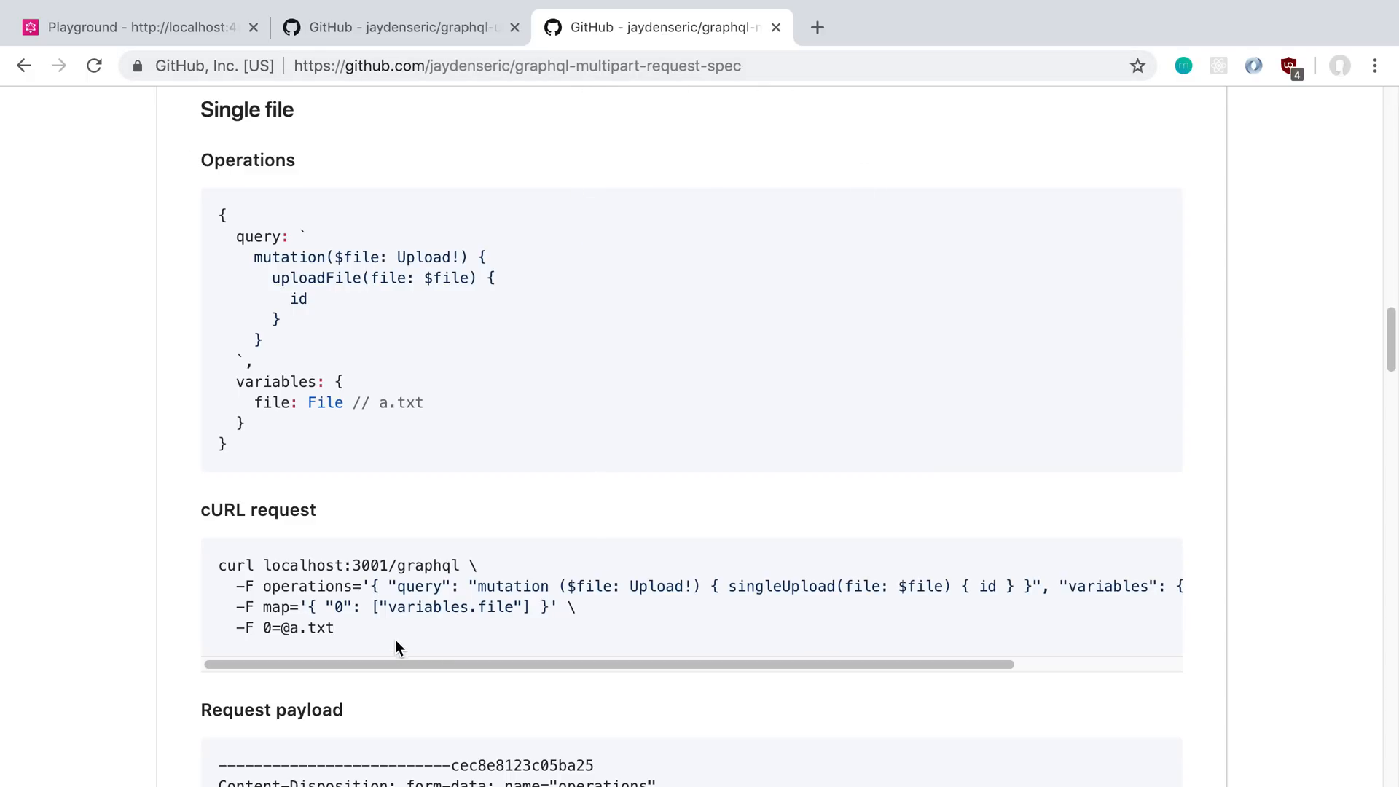
Step: Select the spec's Single file cURL request example to reuse as the Postman request
drag(219, 566, 335, 627)
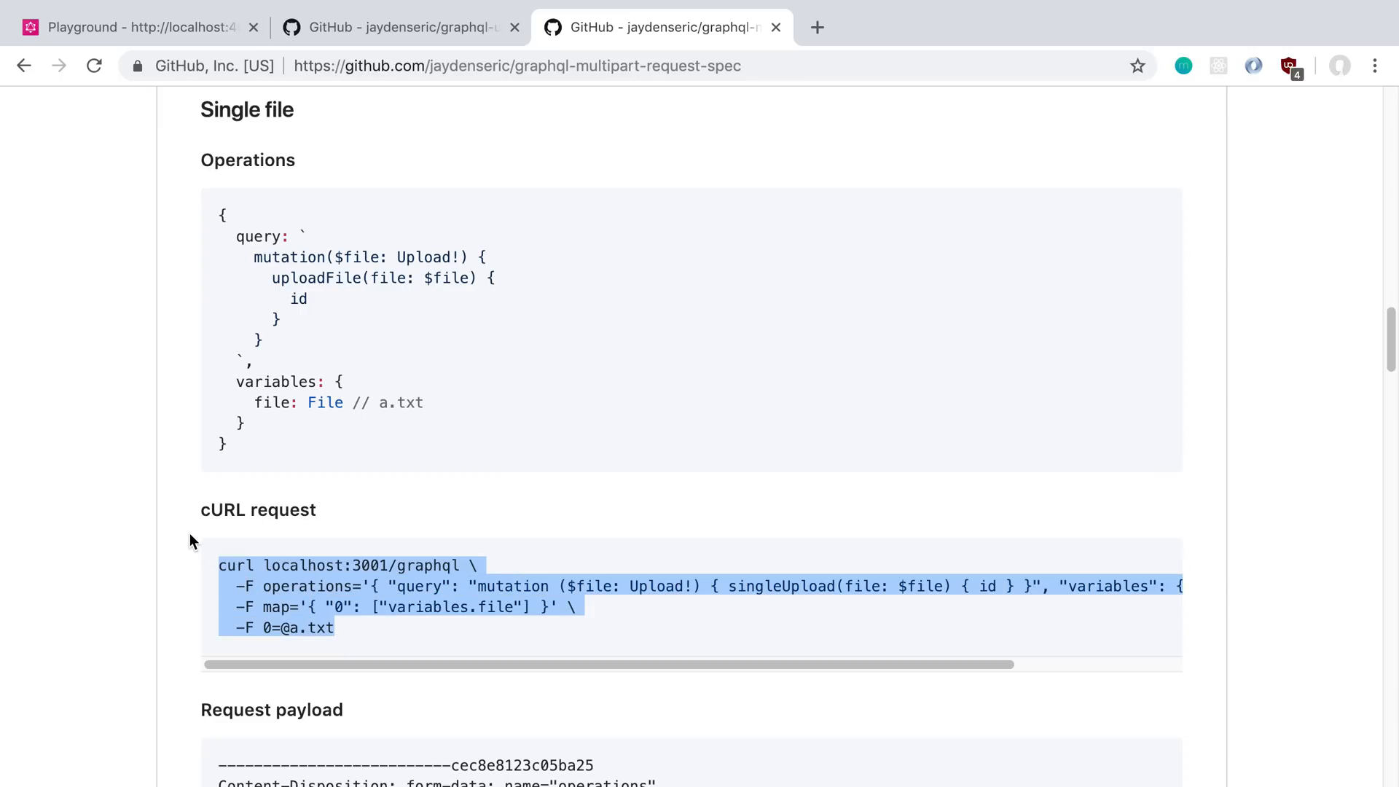
click(134, 26)
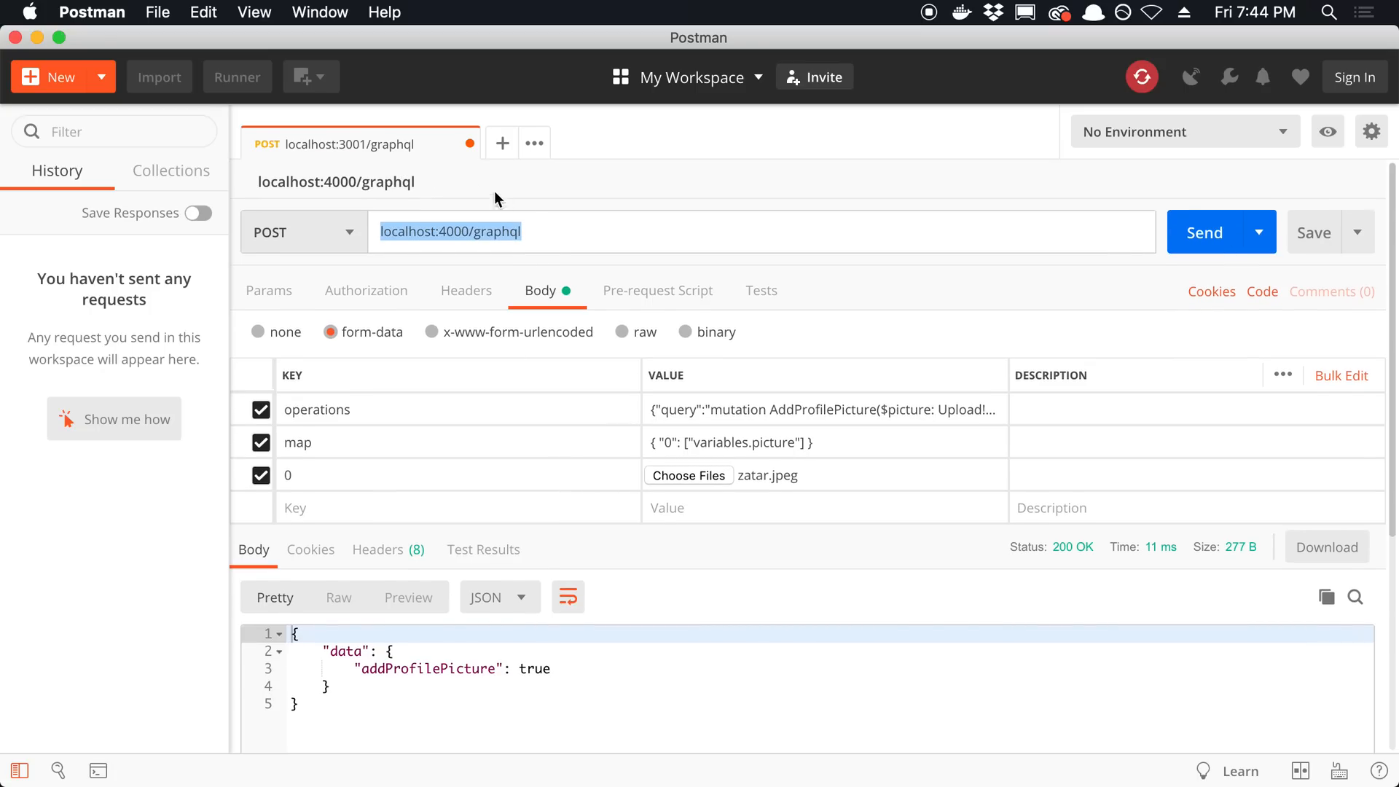
mouse_move(578, 221)
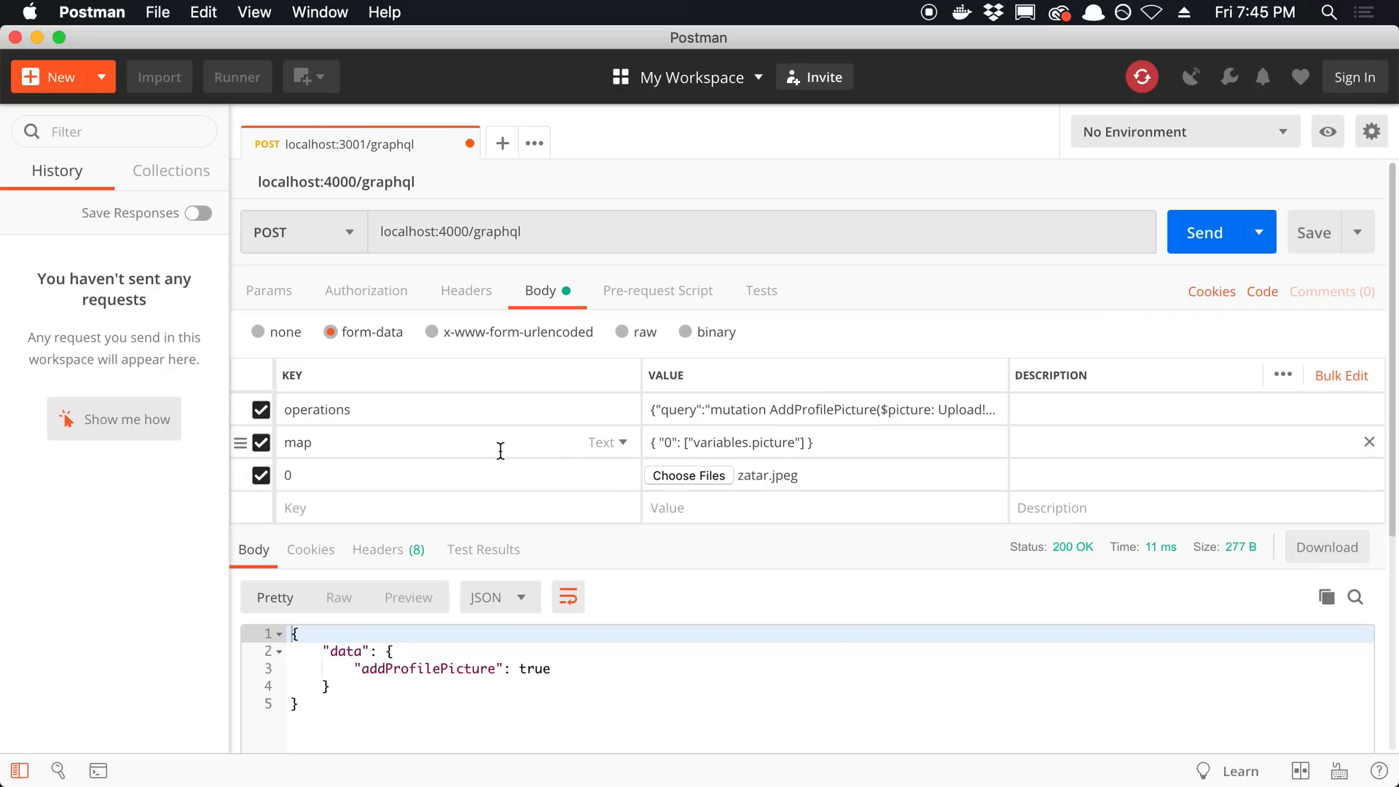
click(402, 442)
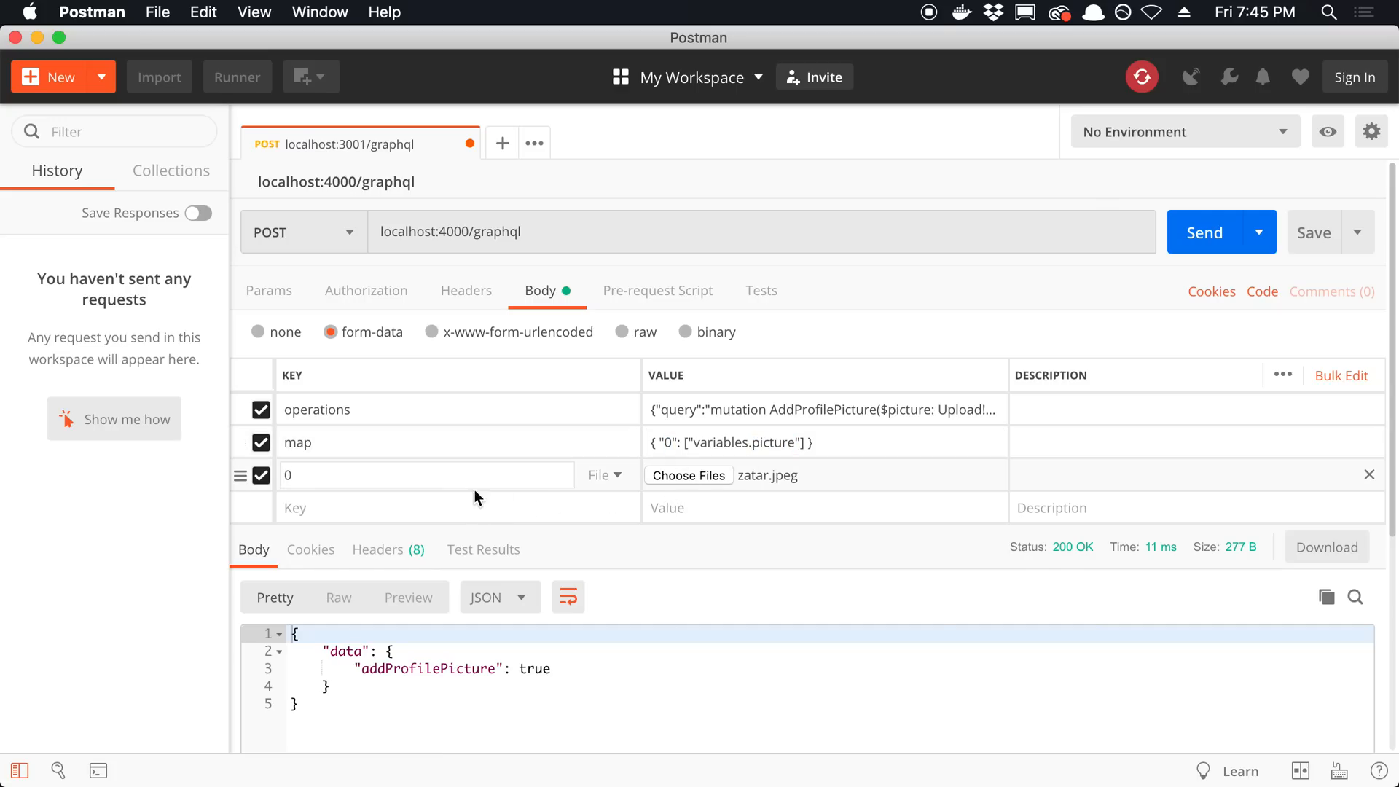
Step: Check the 0 field's File type, attach zatar.jpeg and send the multipart request, getting addProfilePicture true
click(687, 475)
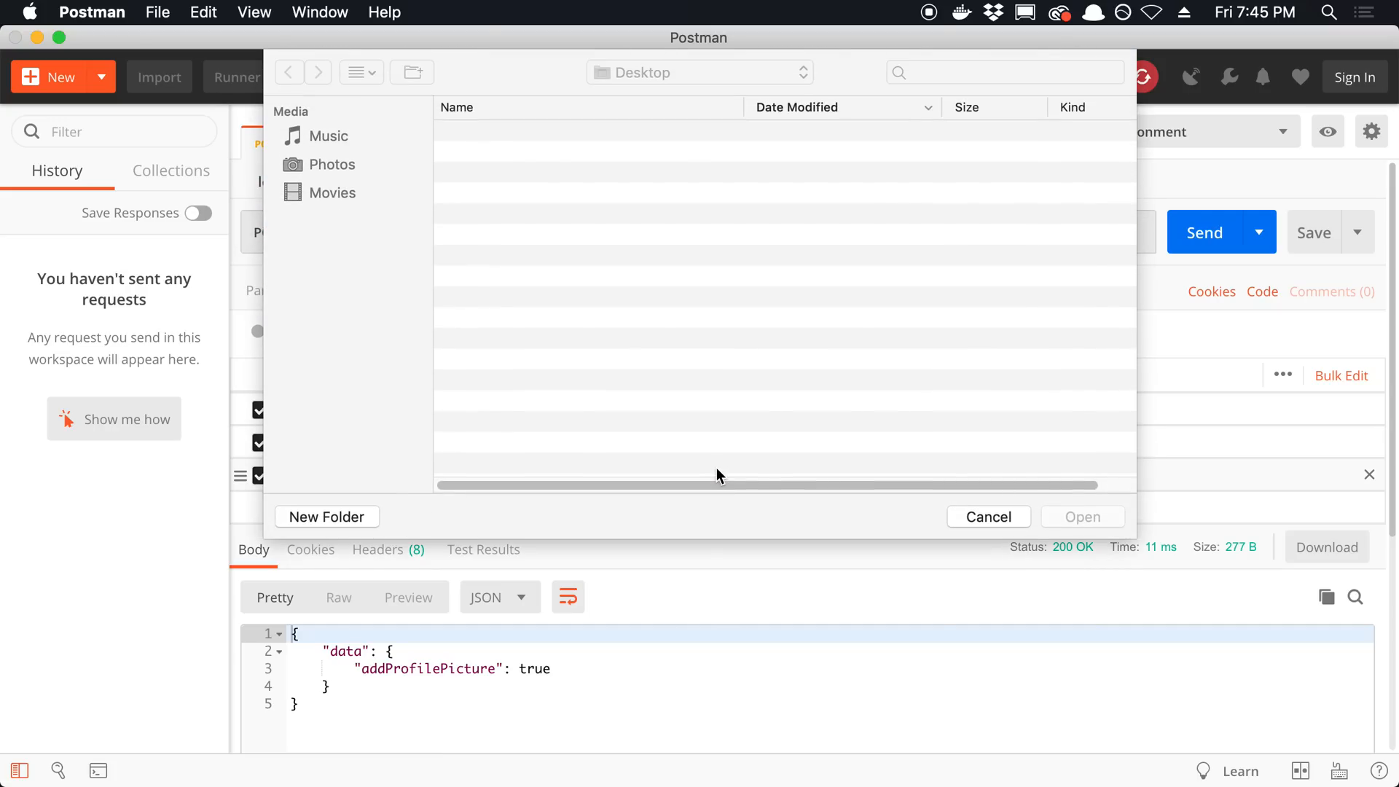
click(988, 516)
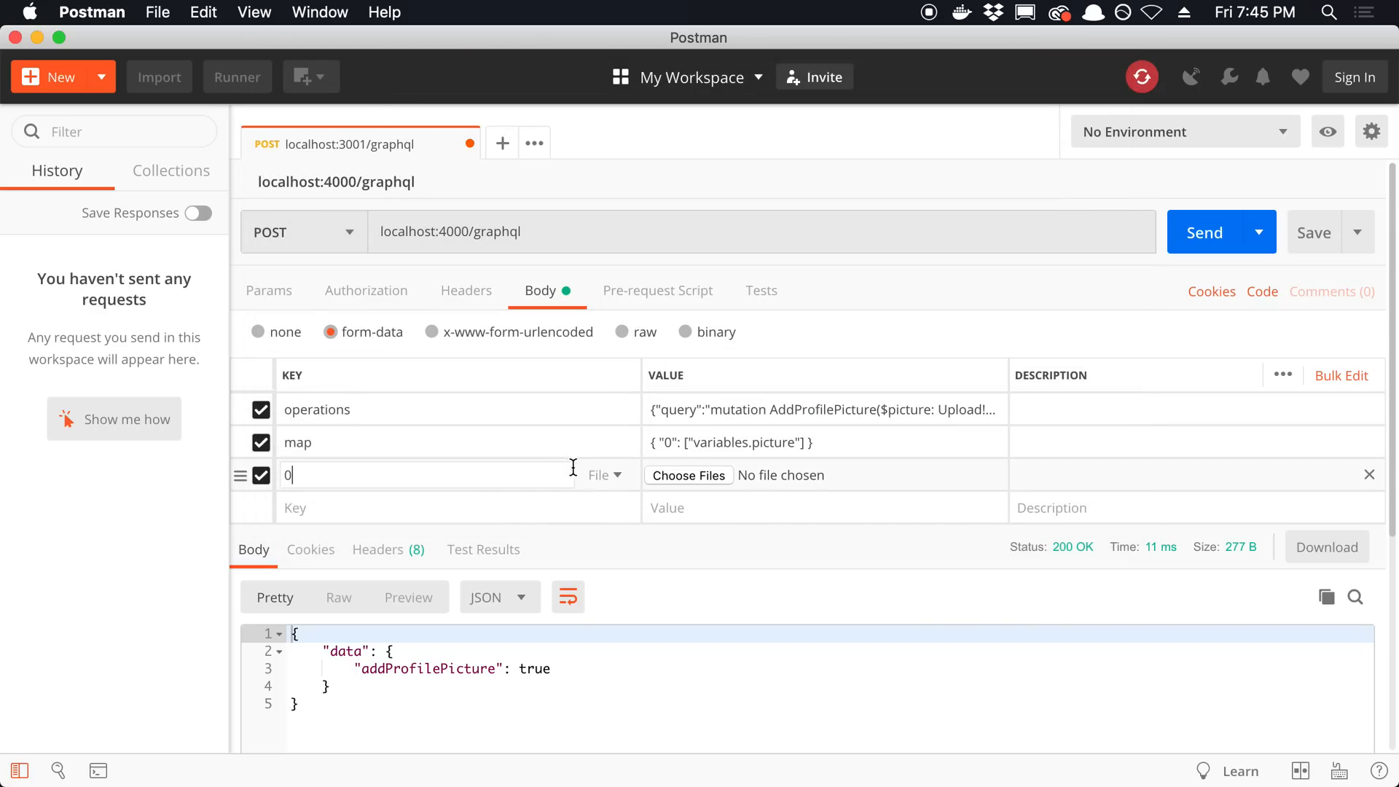
click(604, 442)
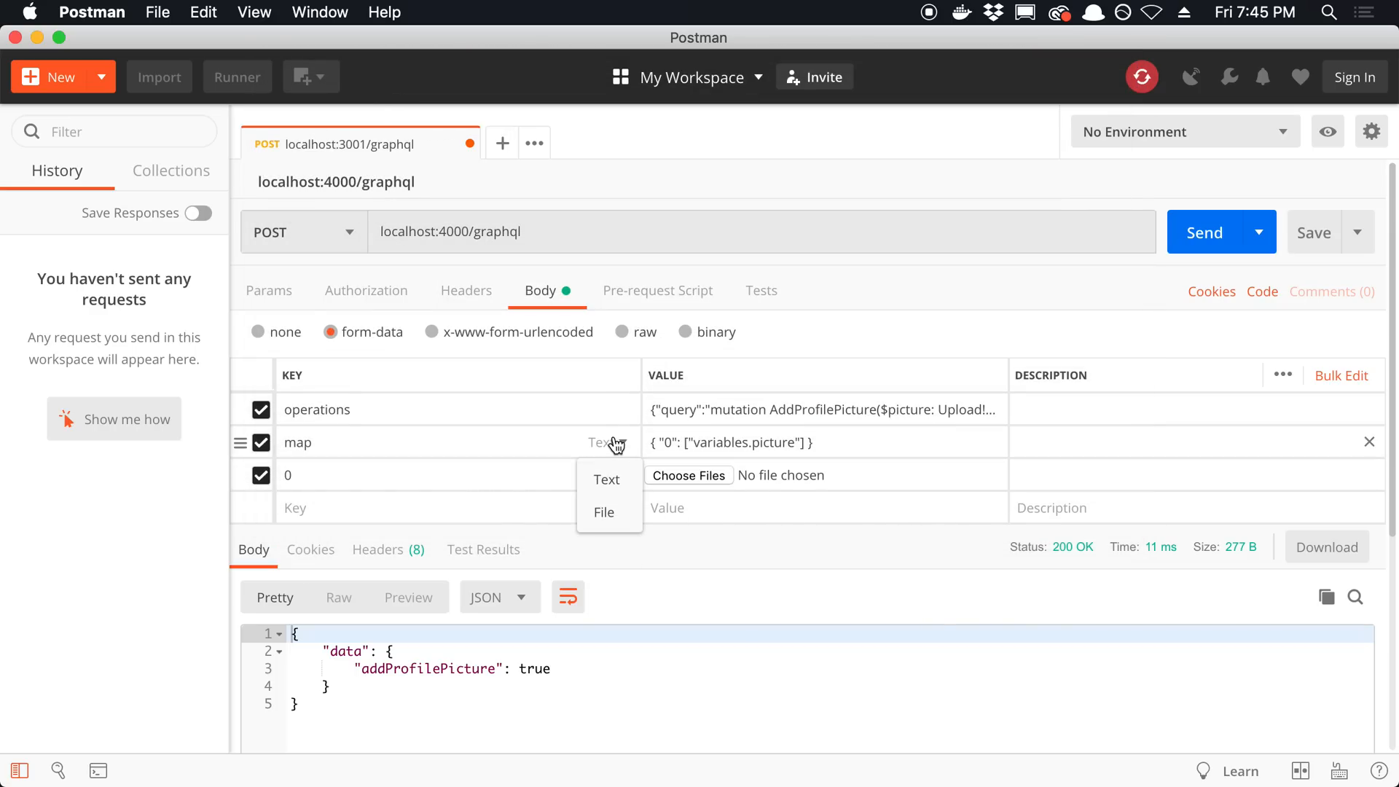
click(608, 474)
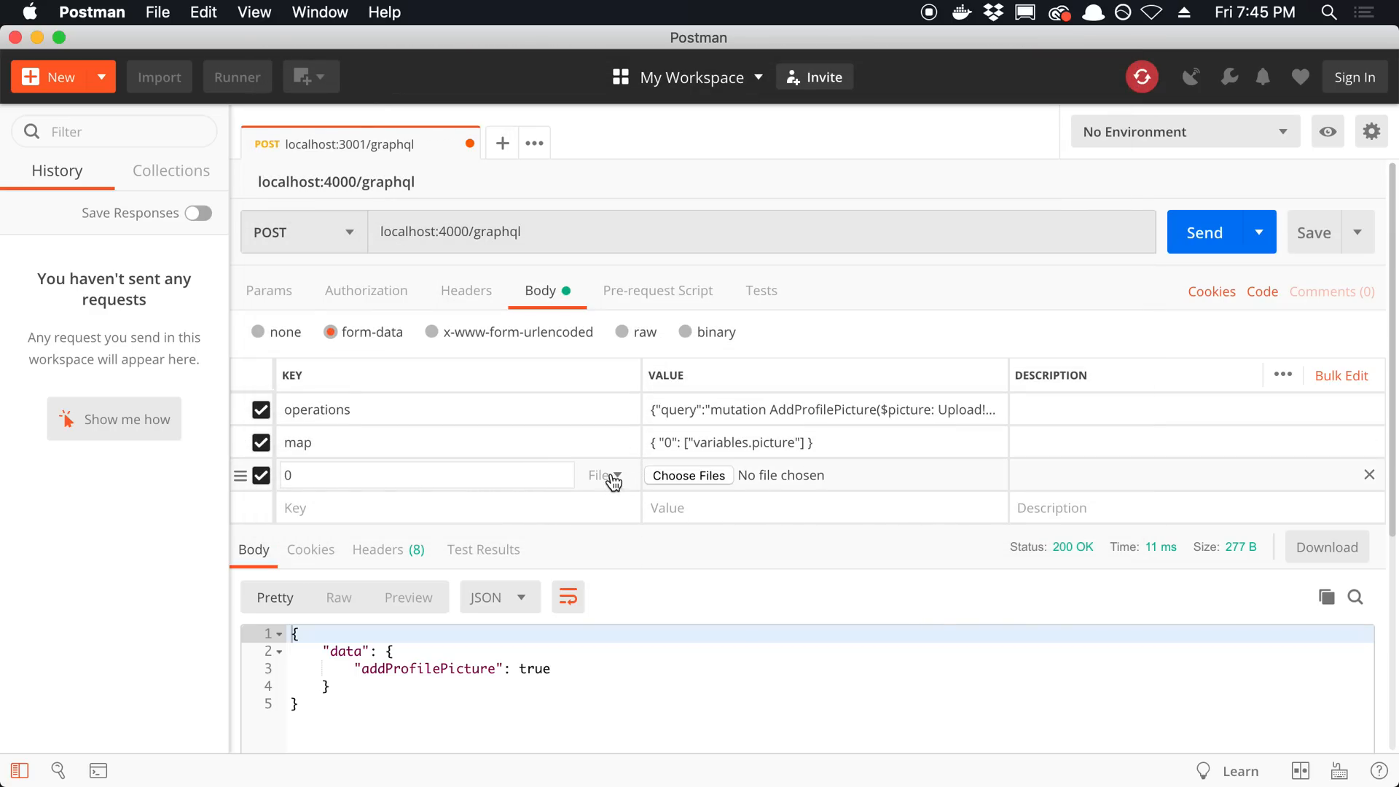
click(688, 474)
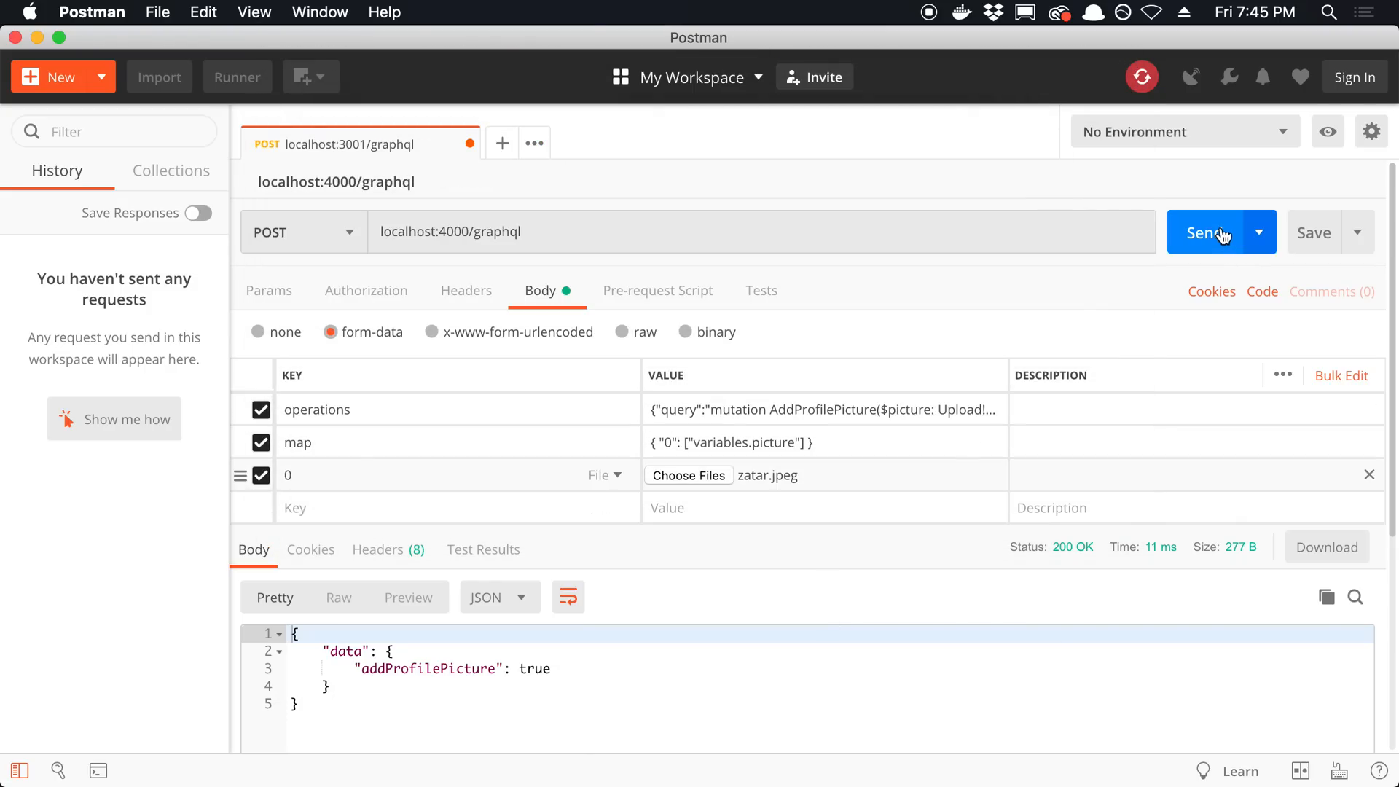
click(1205, 232)
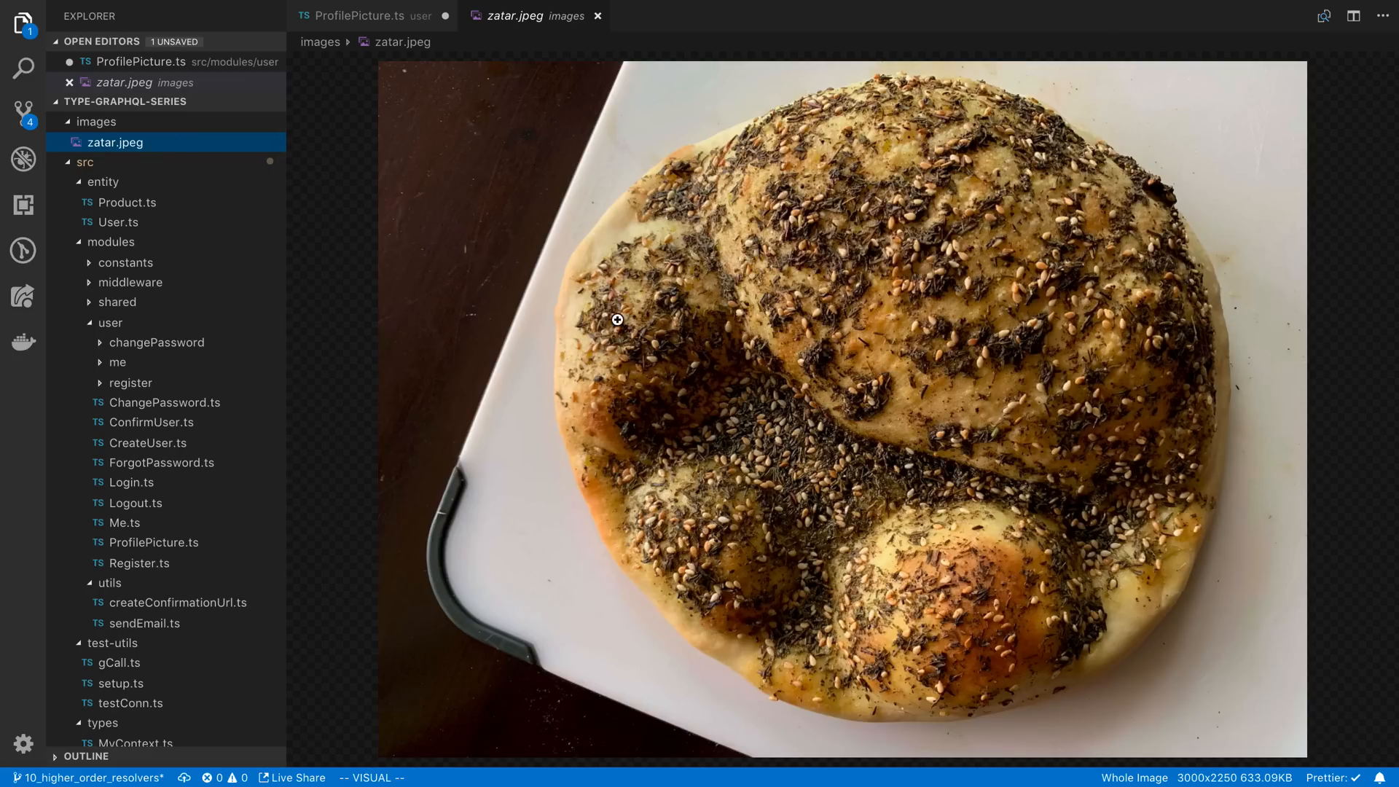
mouse_move(530, 516)
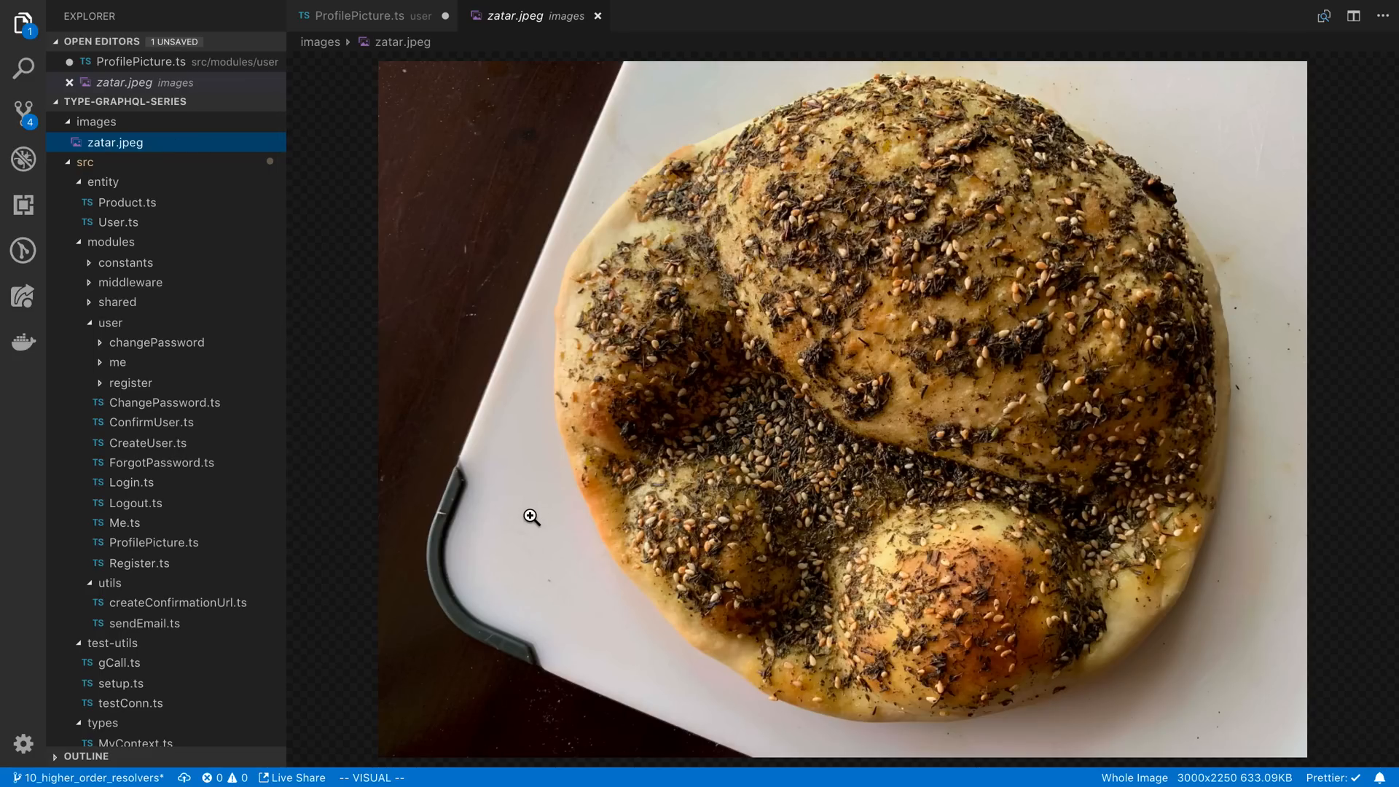
Step: Return from the zatar.jpeg preview to the ProfilePicture.ts resolver
click(365, 15)
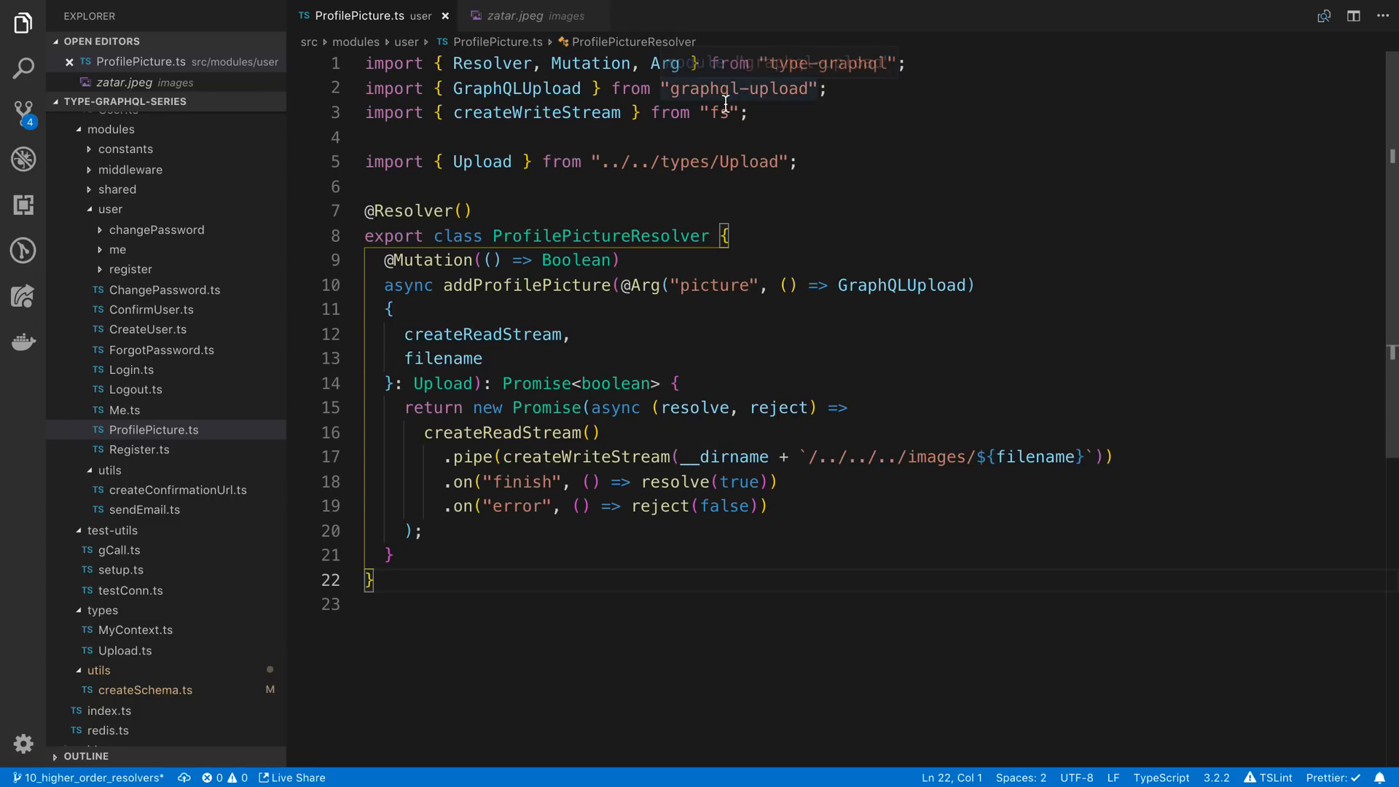
mouse_move(781, 406)
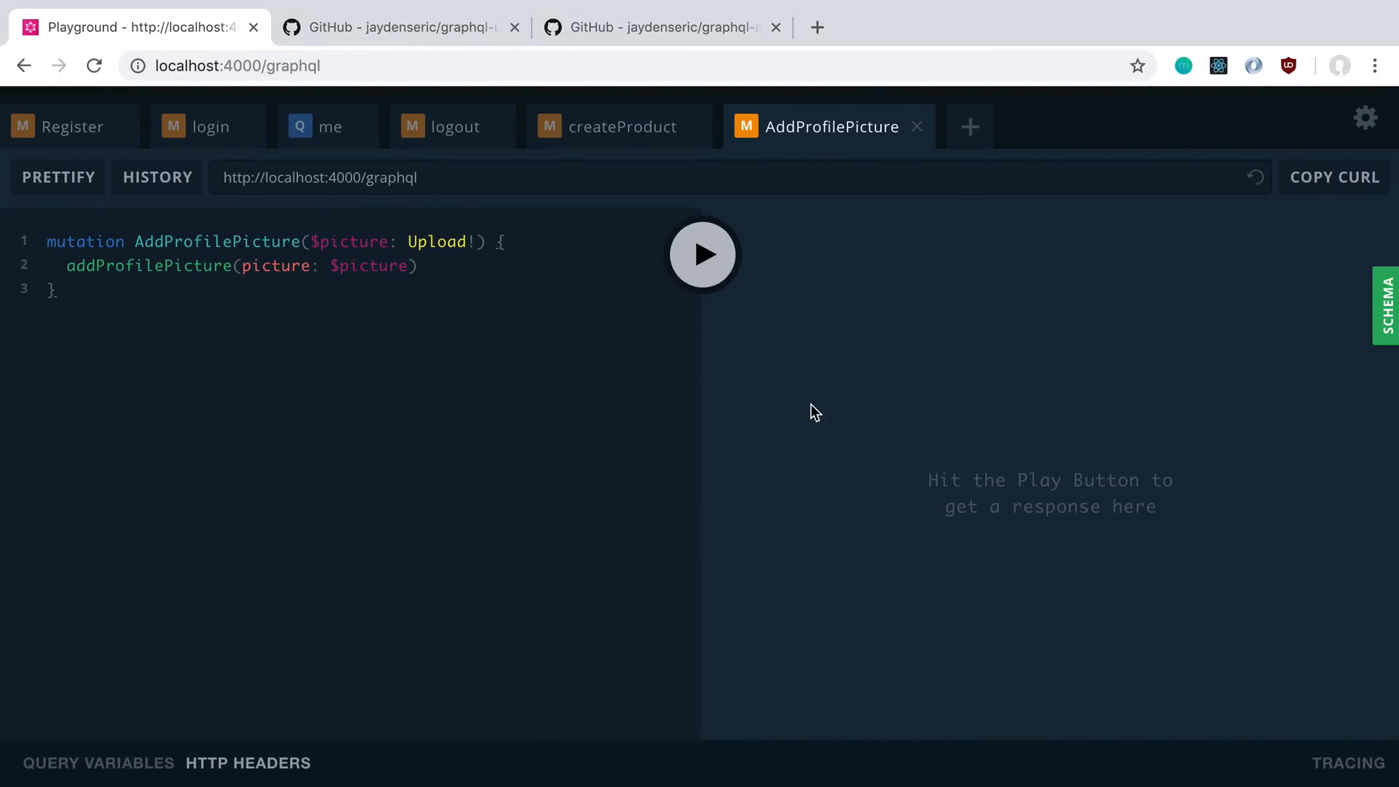
Step: Highlight the spec's single-file cURL example and bring the Request payload section into view
click(661, 26)
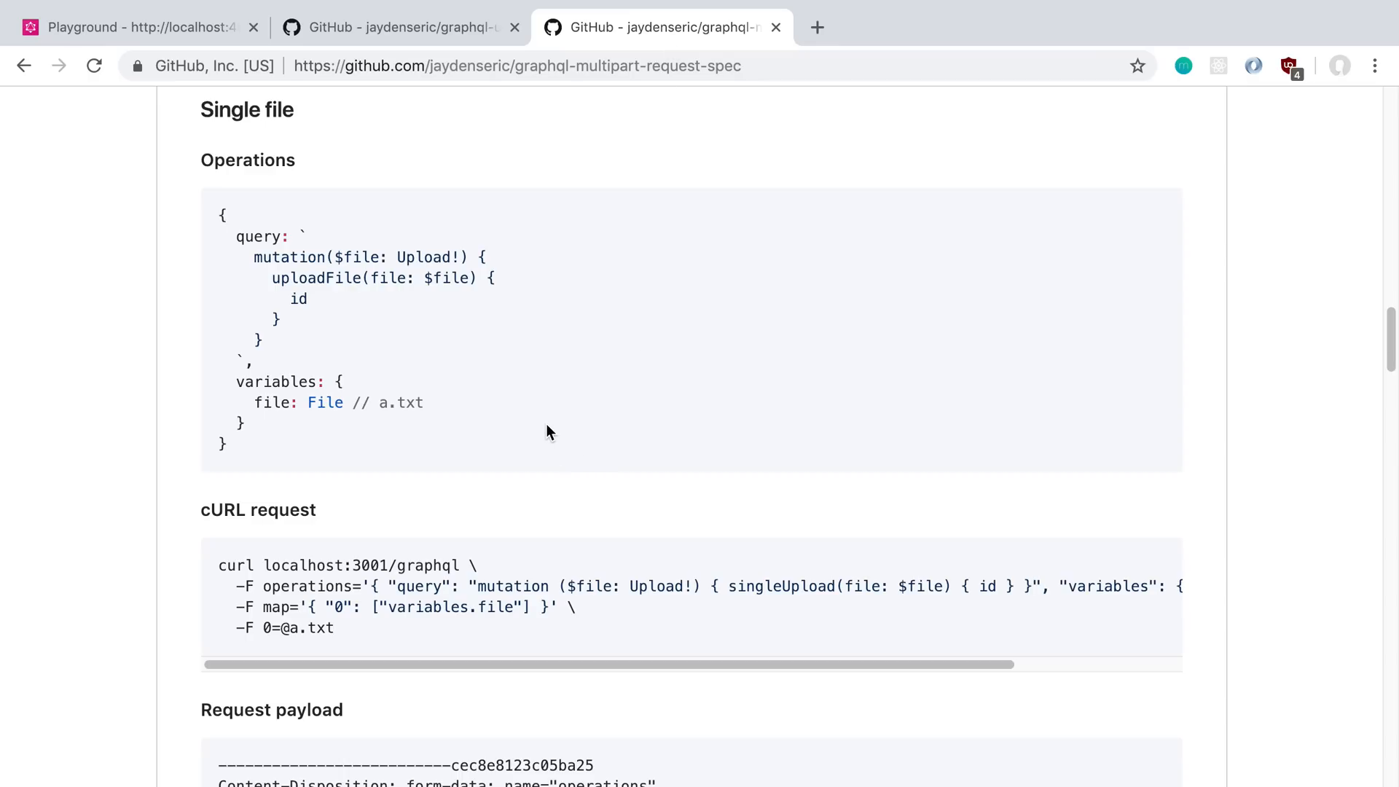
drag(263, 585, 335, 627)
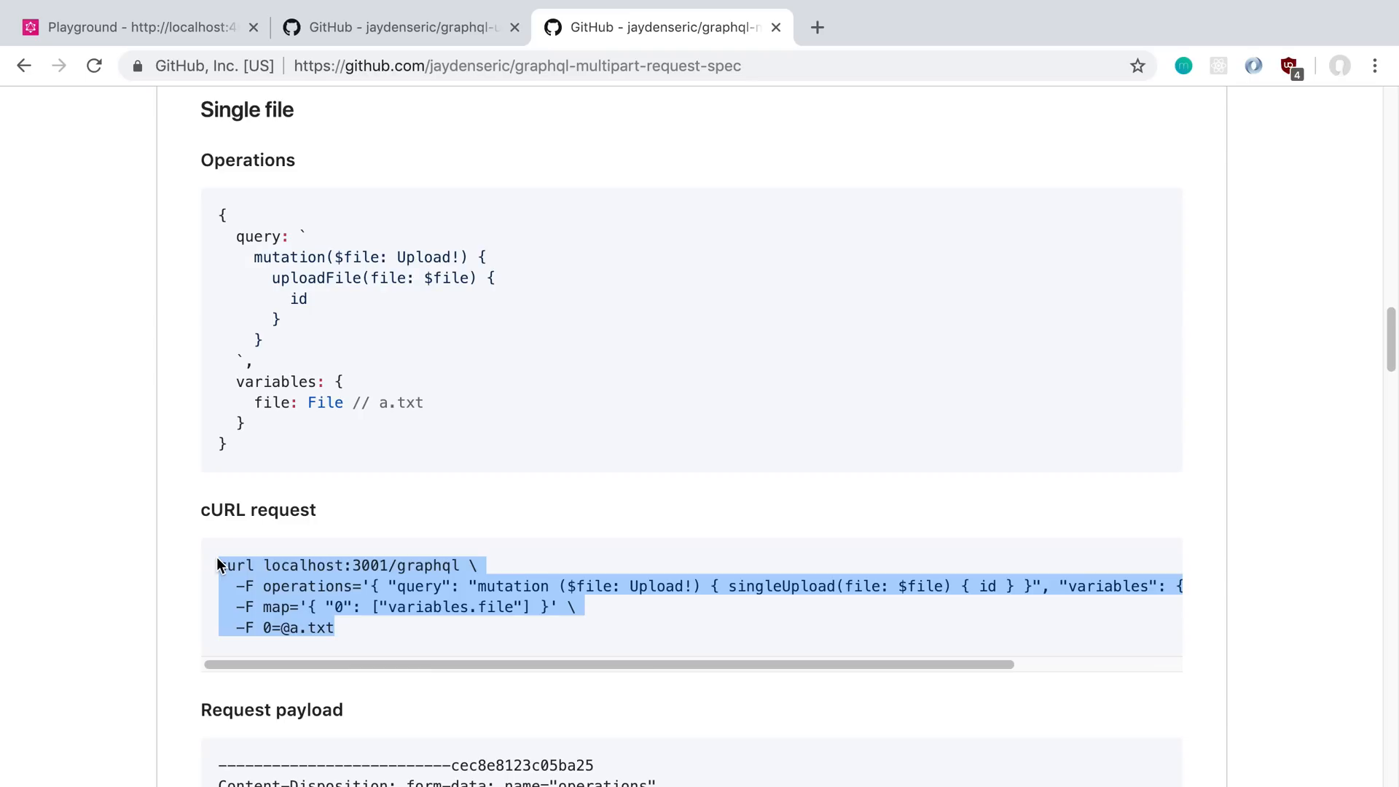
scroll(down, 3)
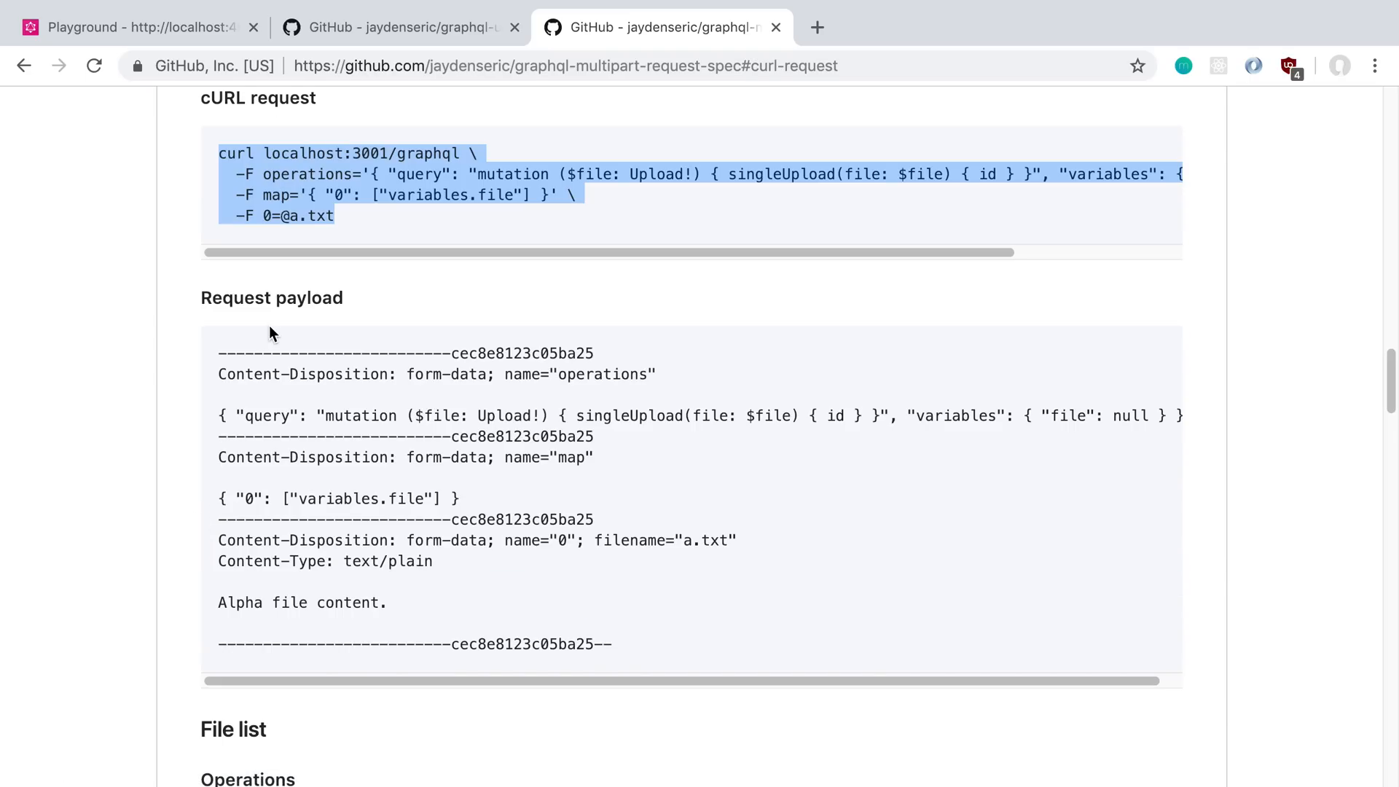